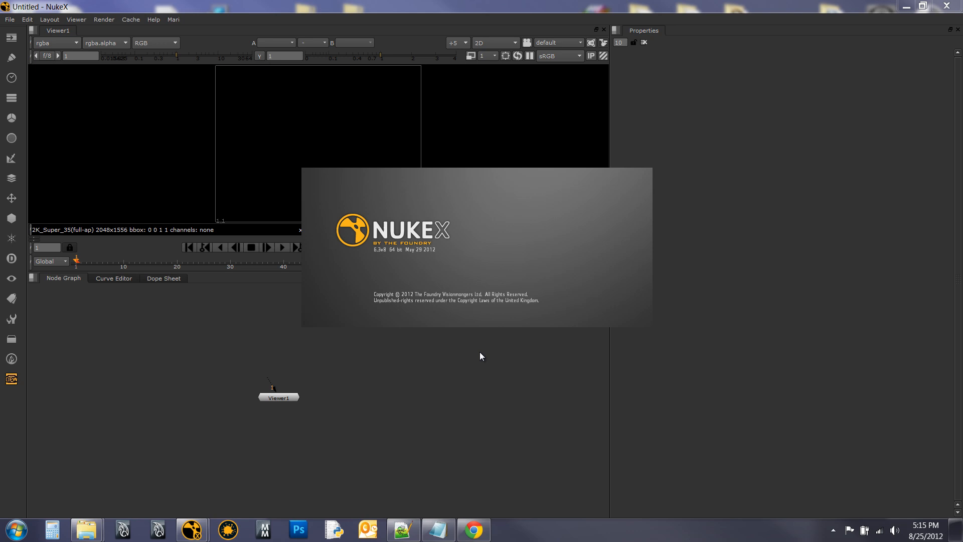
mouse_move(507, 259)
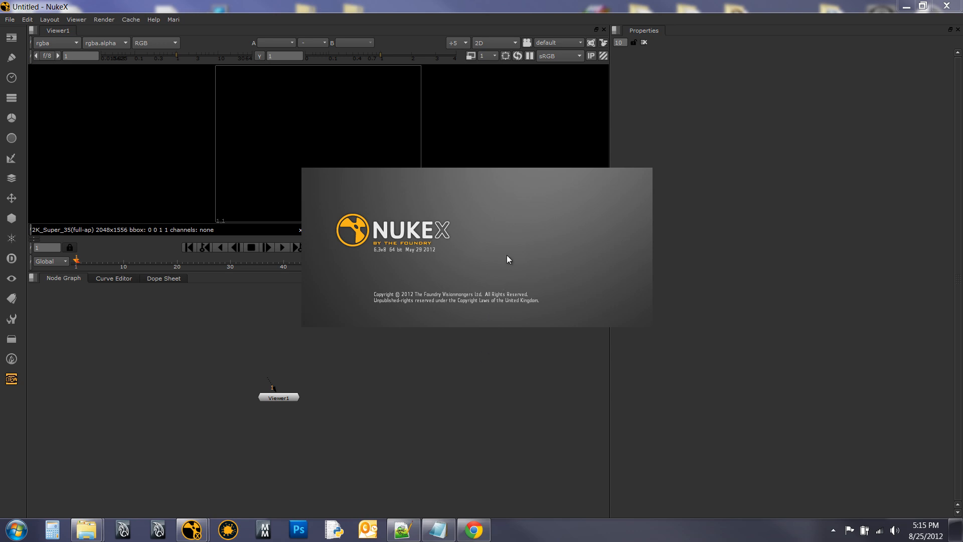
mouse_move(496, 243)
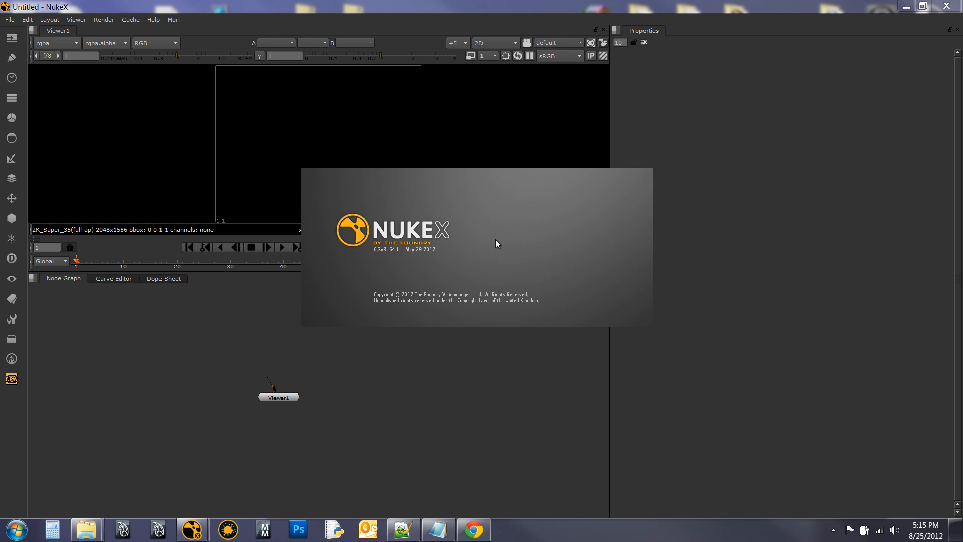
mouse_move(471, 304)
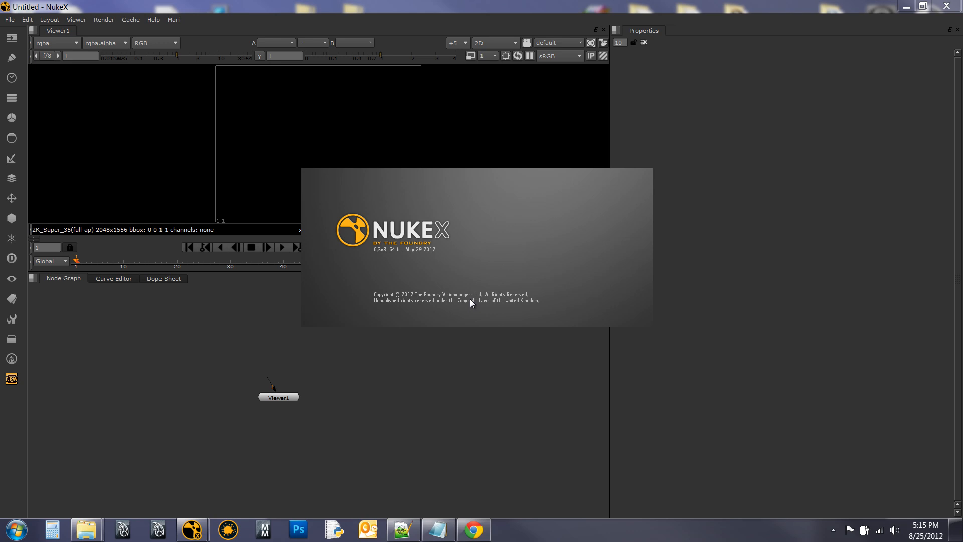
mouse_move(21, 378)
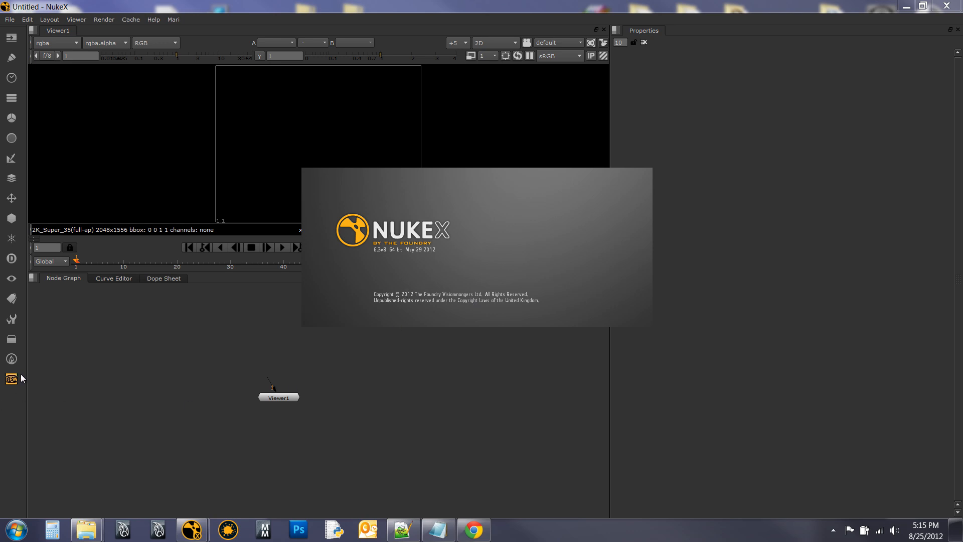
mouse_move(179, 343)
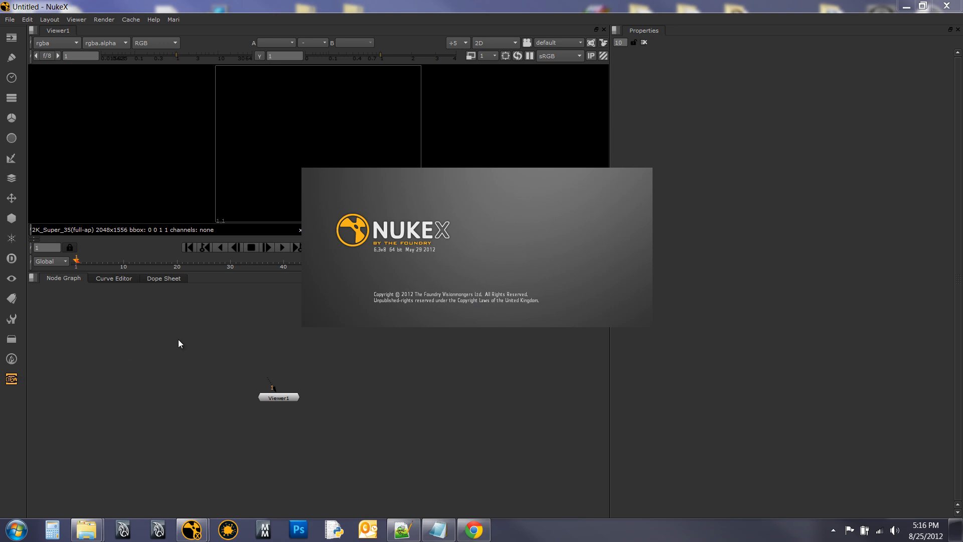
mouse_move(337, 356)
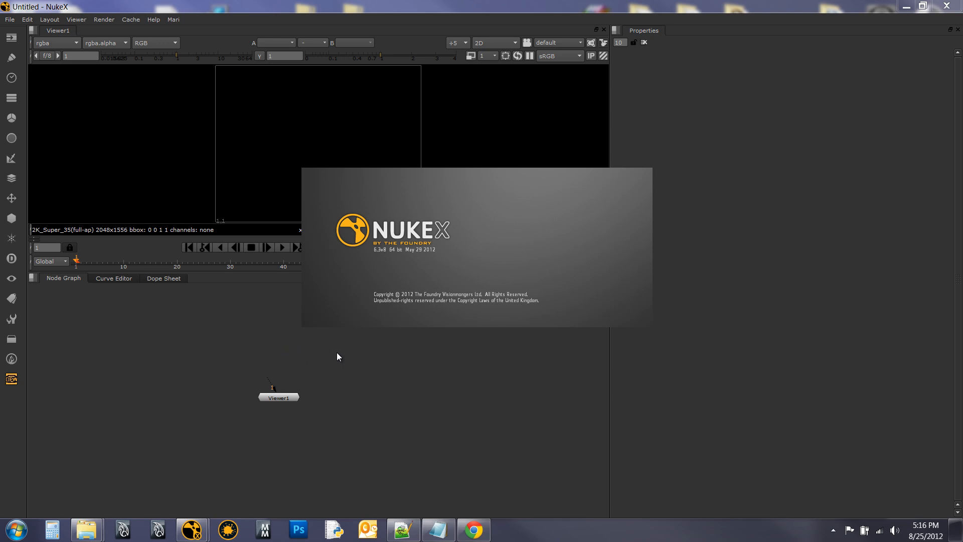
mouse_move(373, 285)
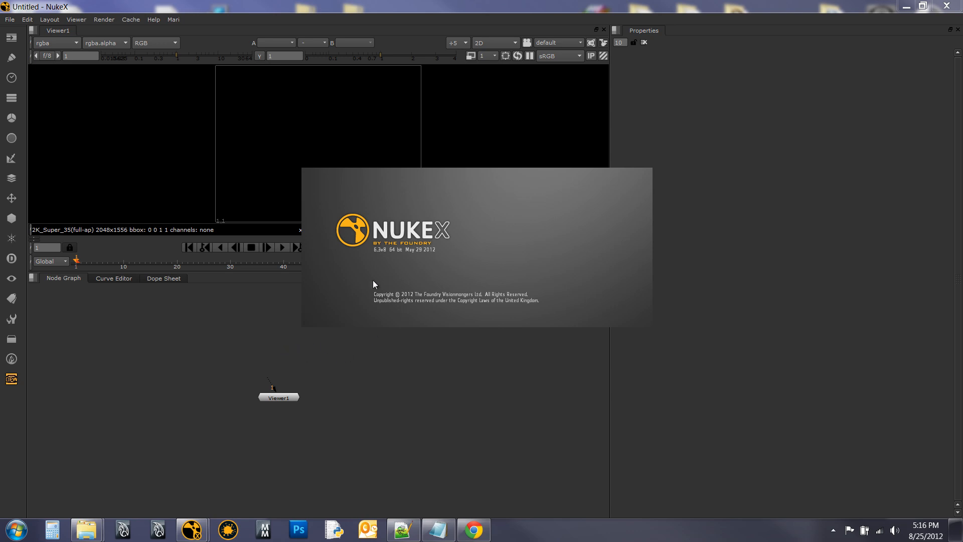
mouse_move(371, 277)
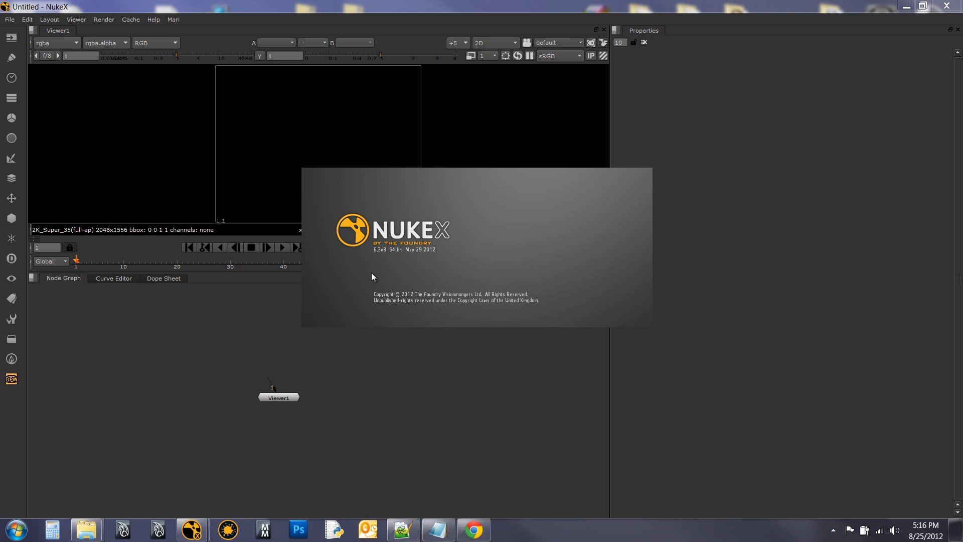
mouse_move(398, 268)
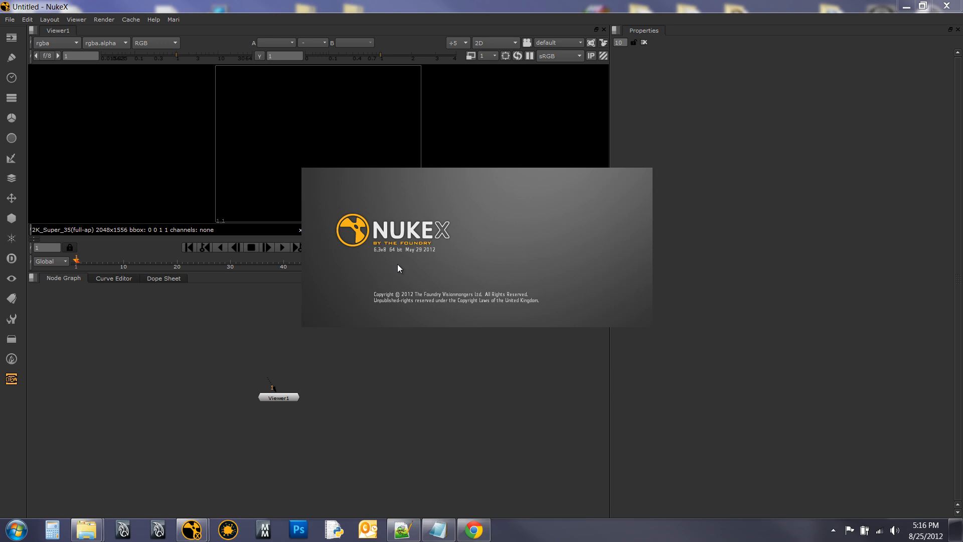
mouse_move(384, 260)
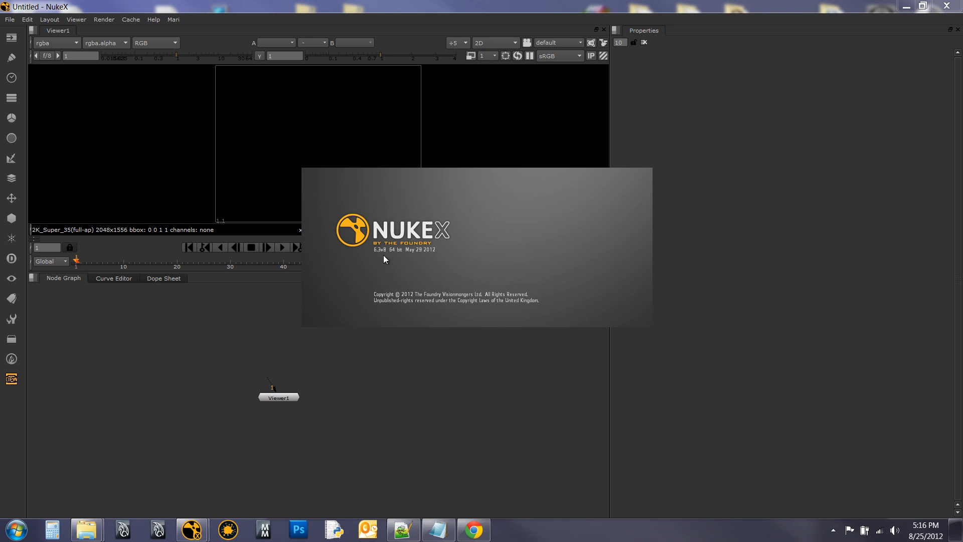
mouse_move(418, 264)
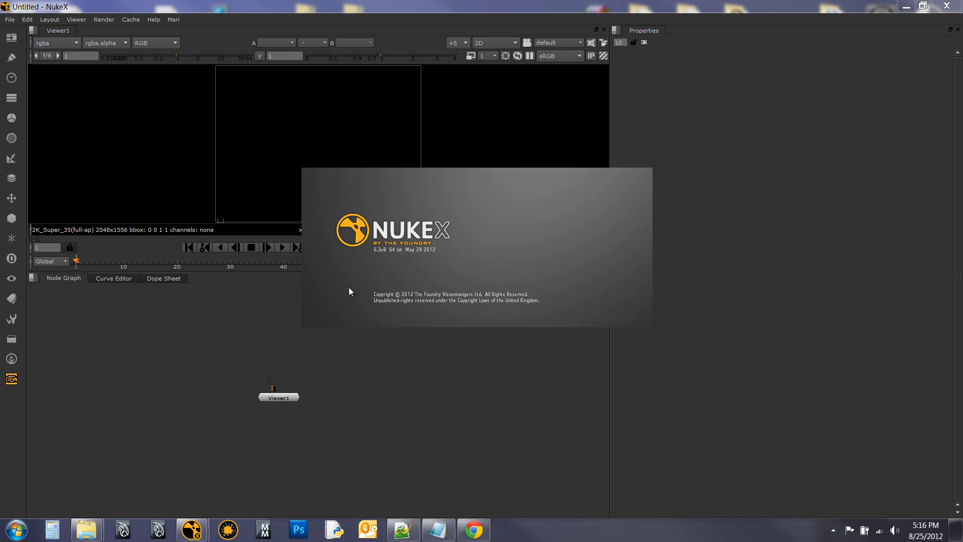
mouse_move(326, 308)
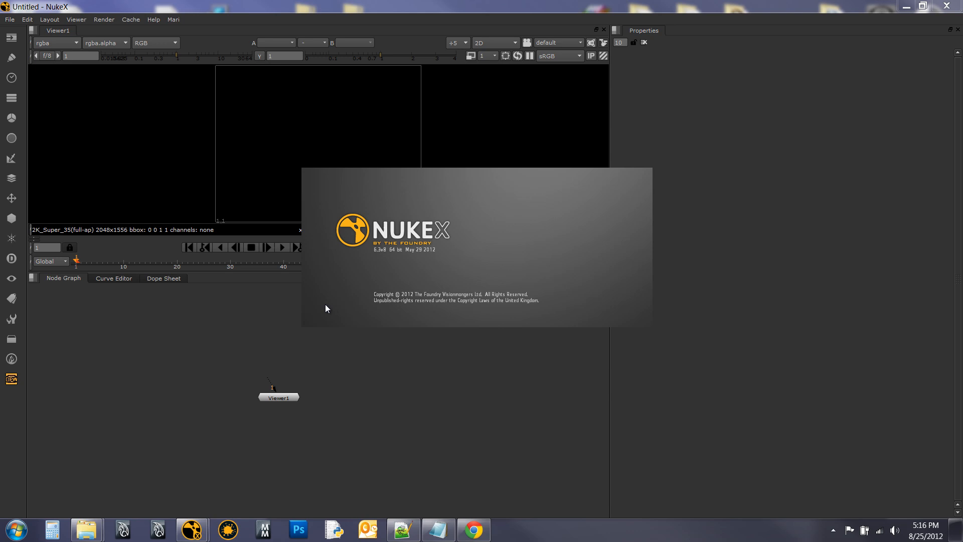
mouse_move(334, 306)
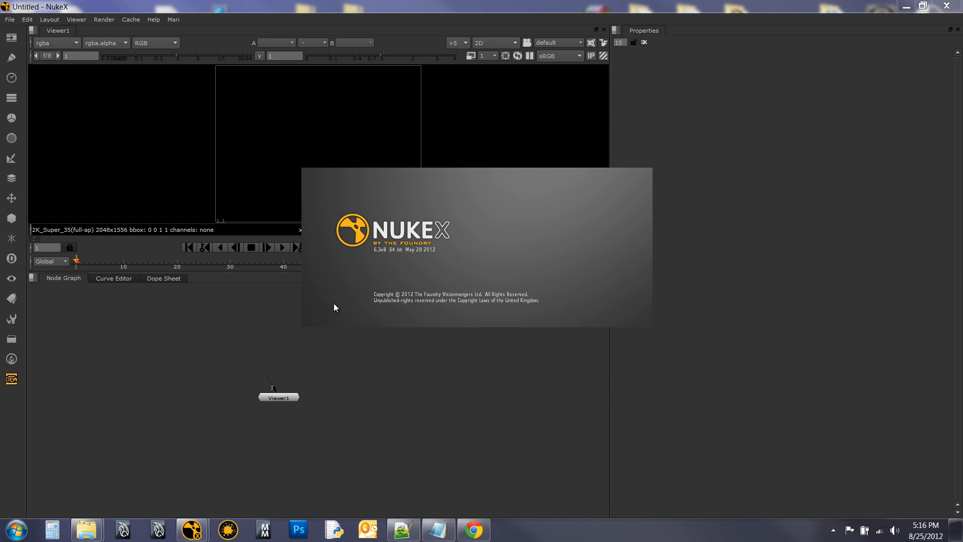
mouse_move(275, 326)
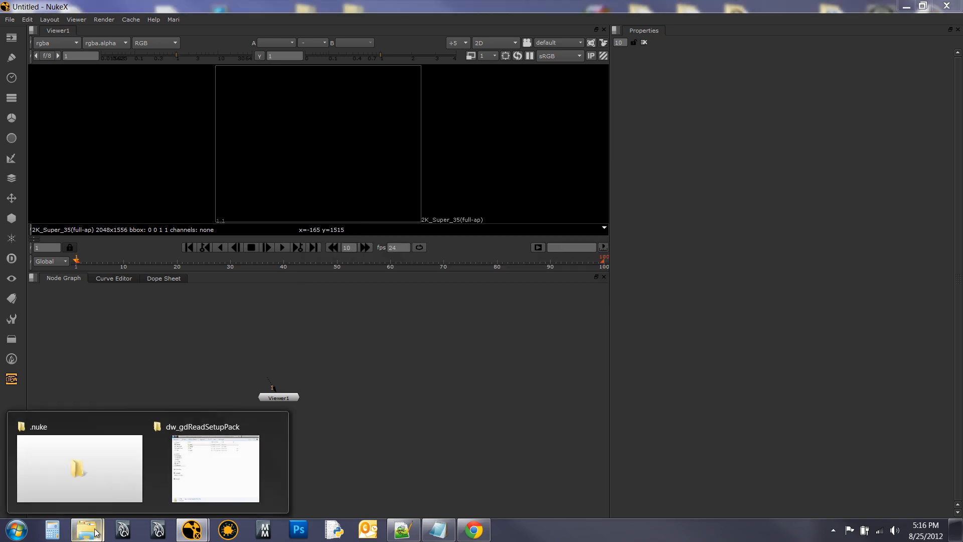
click(215, 468)
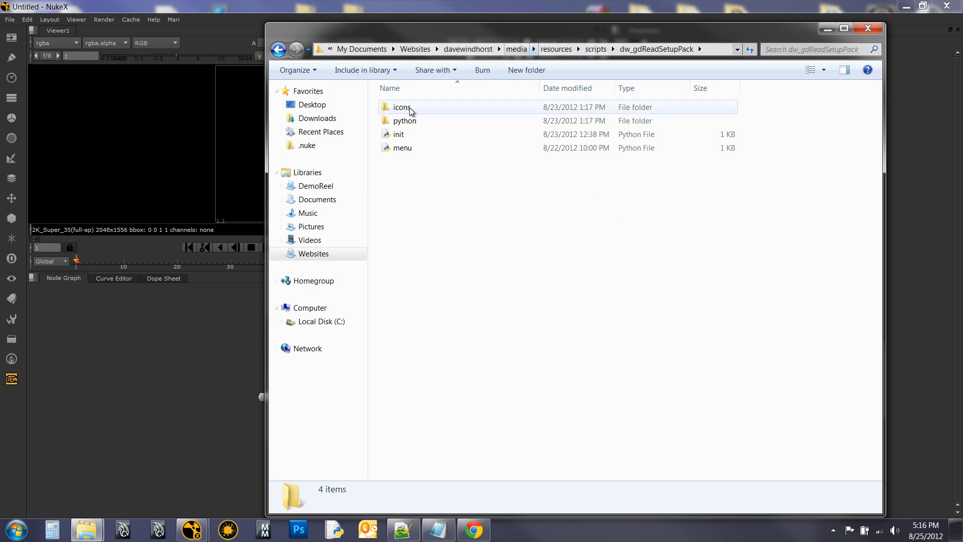
click(512, 161)
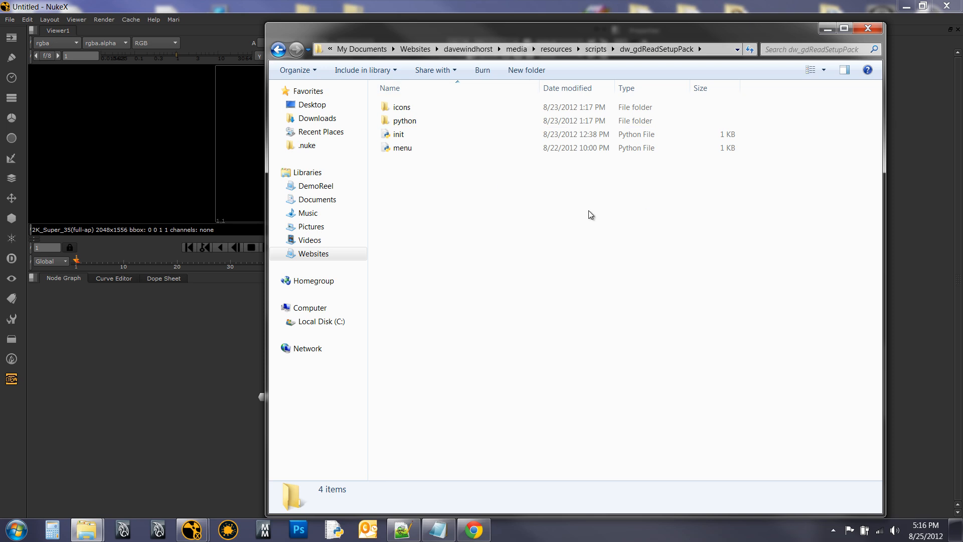
click(401, 106)
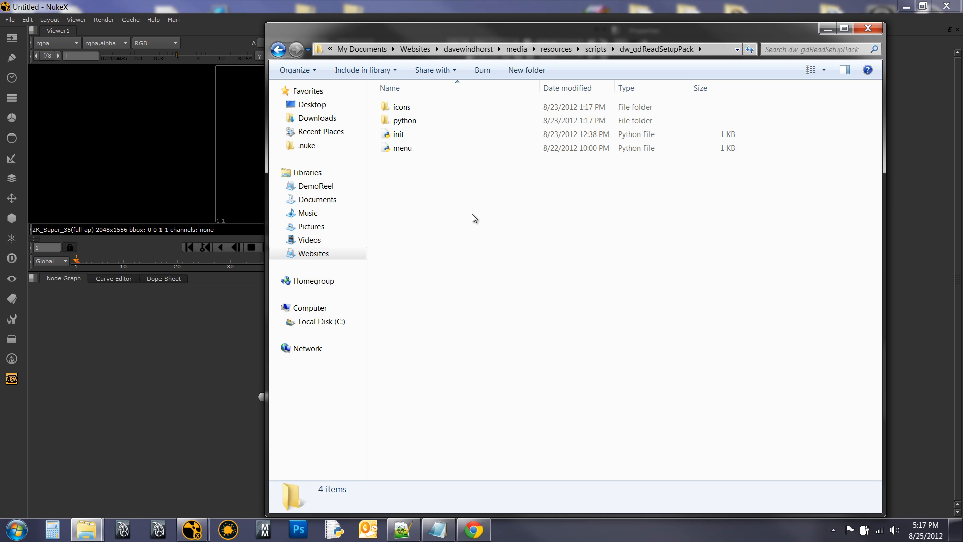
click(402, 107)
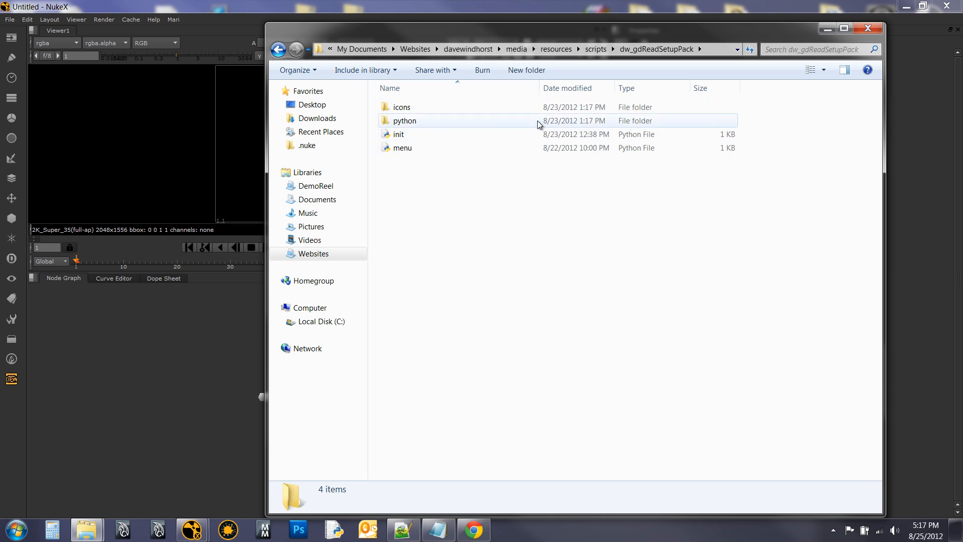
click(402, 107)
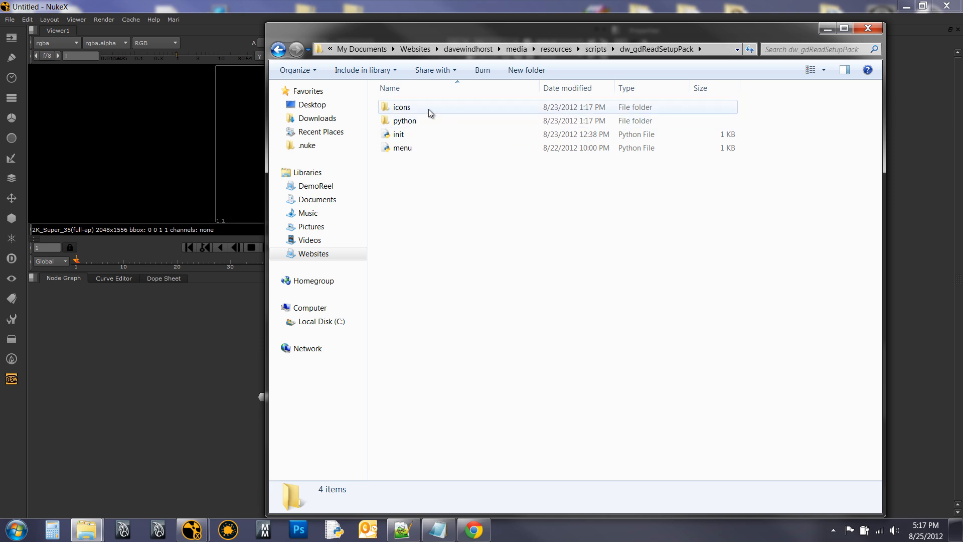
double_click(401, 107)
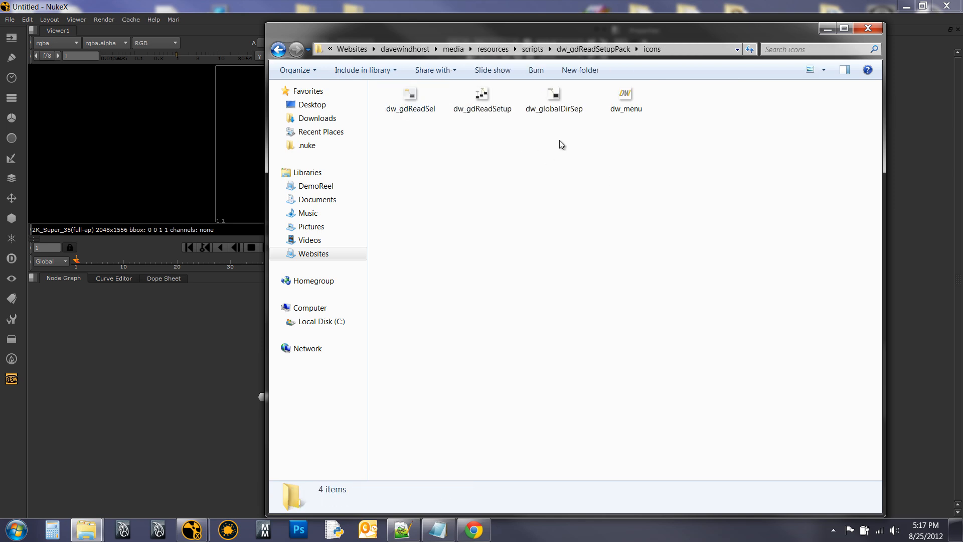
mouse_move(675, 169)
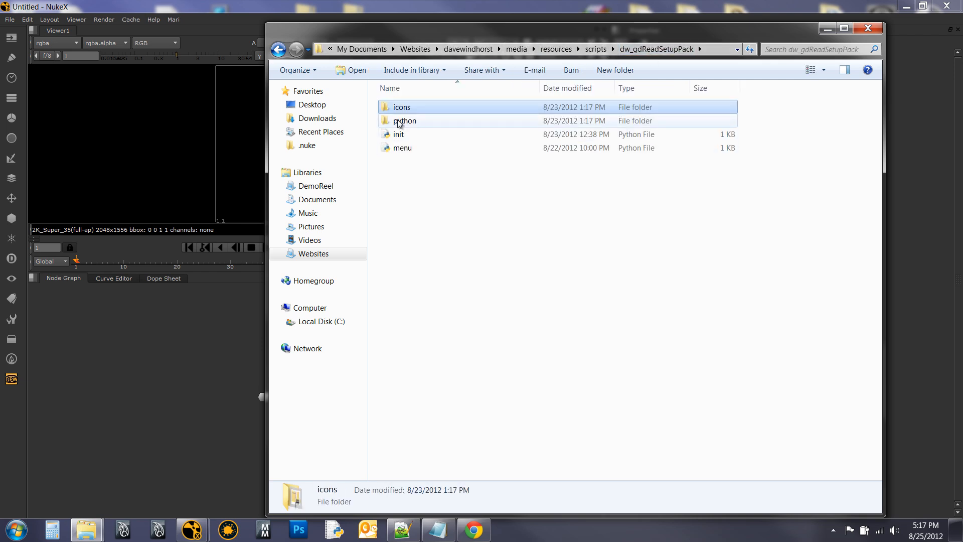
double_click(405, 121)
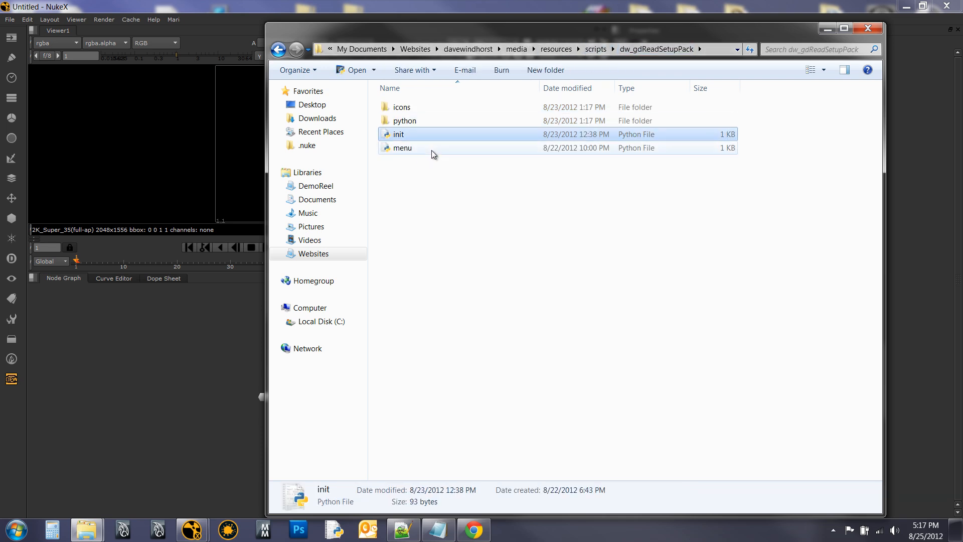
click(402, 147)
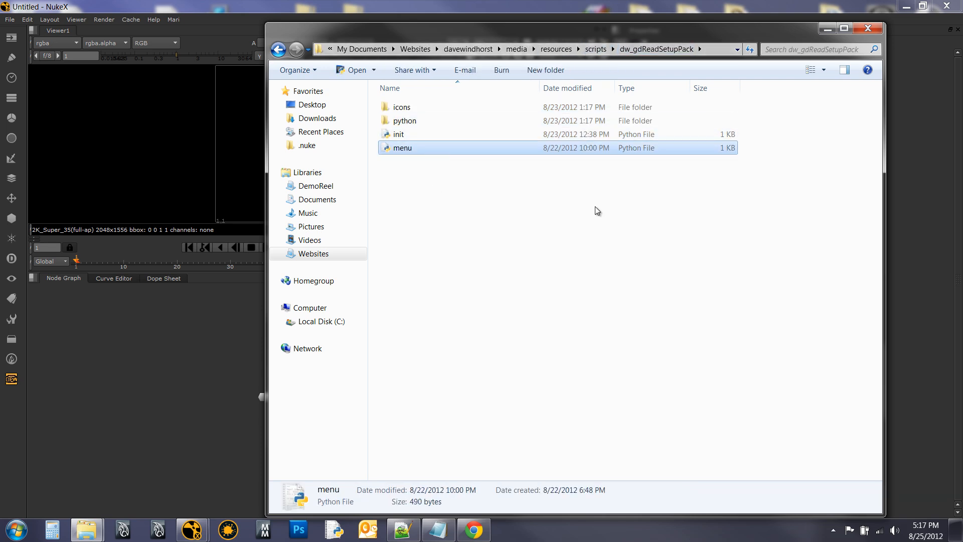
click(596, 211)
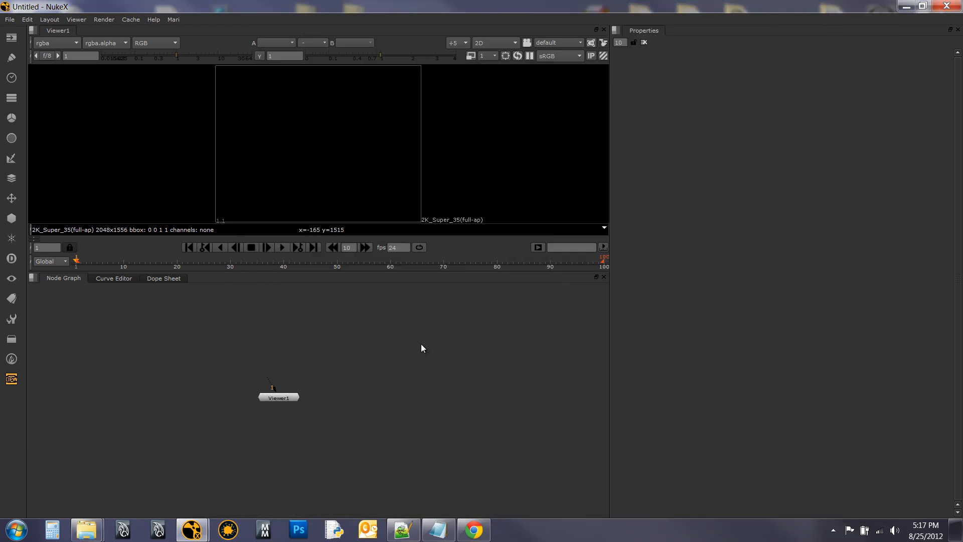
mouse_move(418, 347)
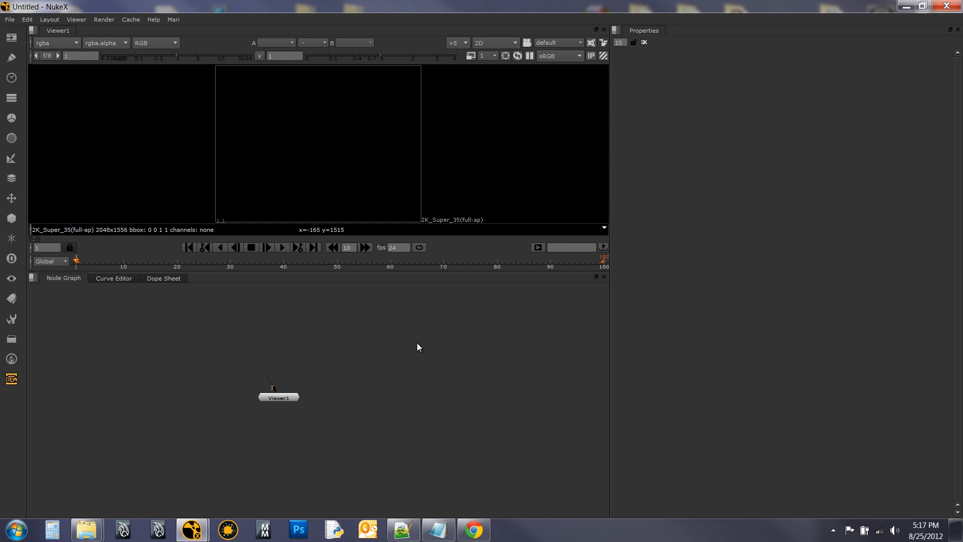
mouse_move(473, 347)
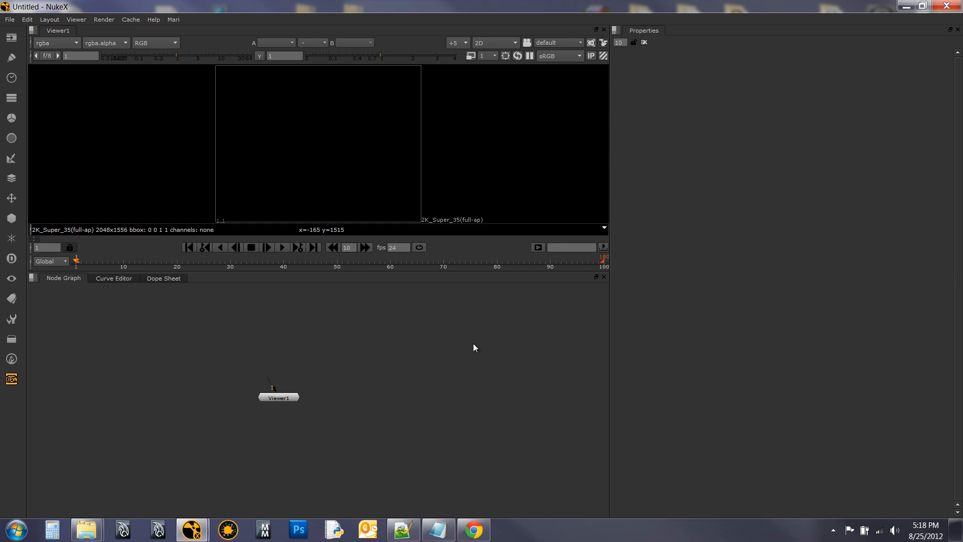
mouse_move(387, 337)
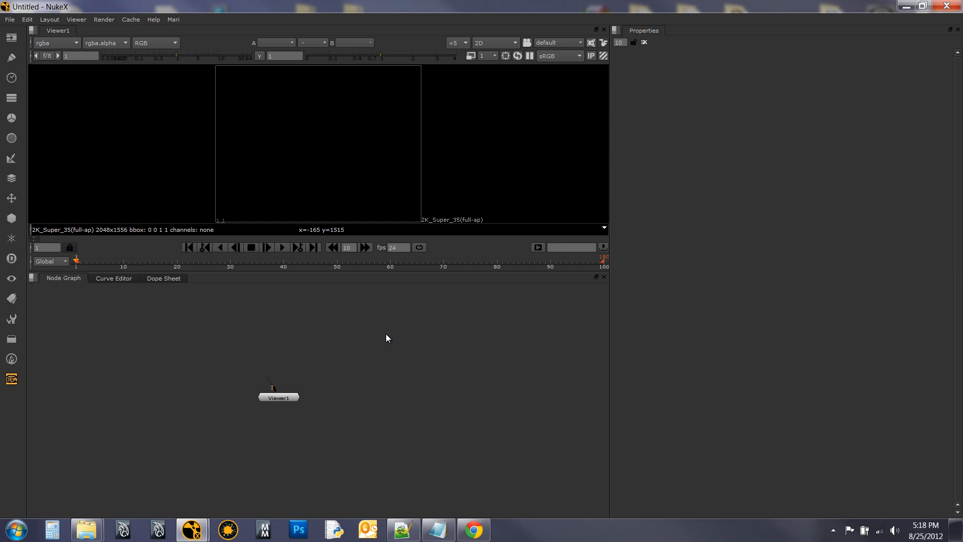
mouse_move(397, 348)
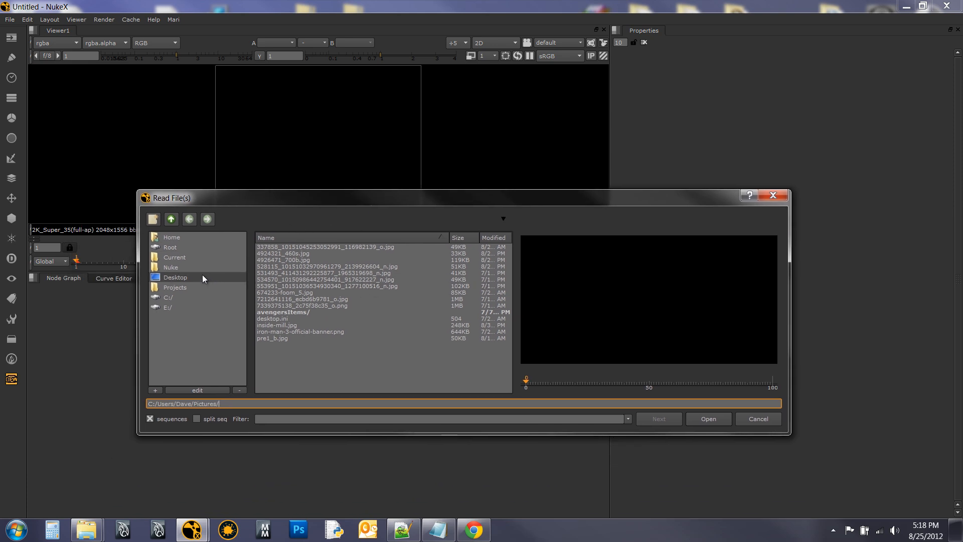
mouse_move(172, 238)
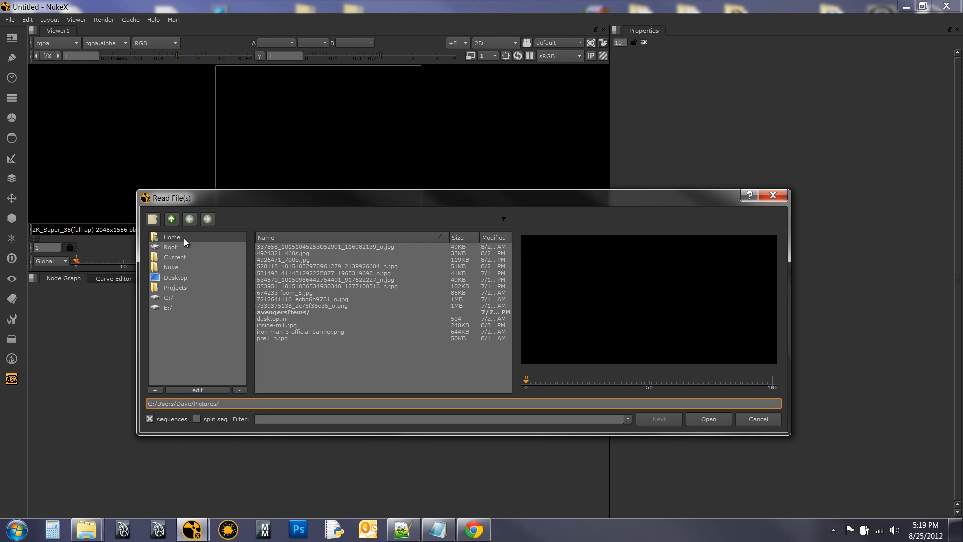
click(172, 238)
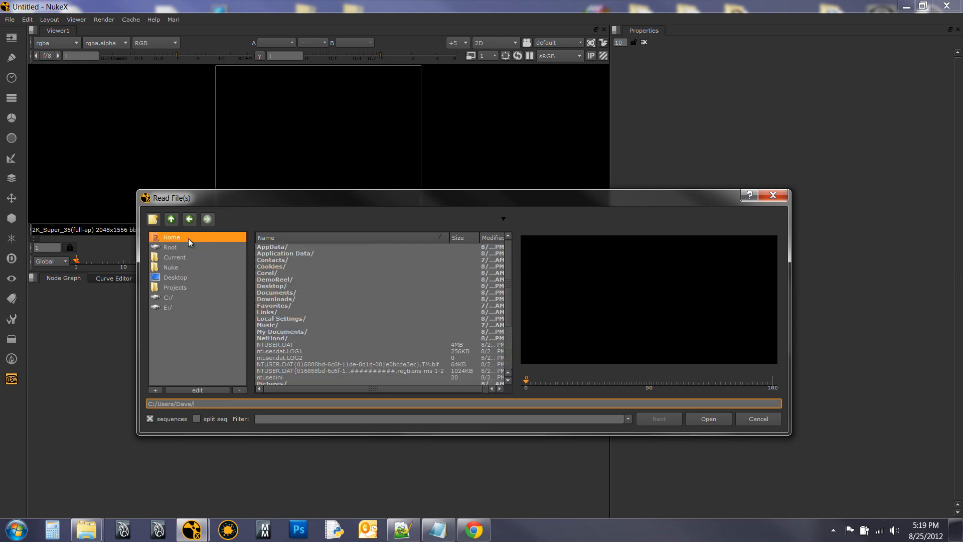
mouse_move(265, 397)
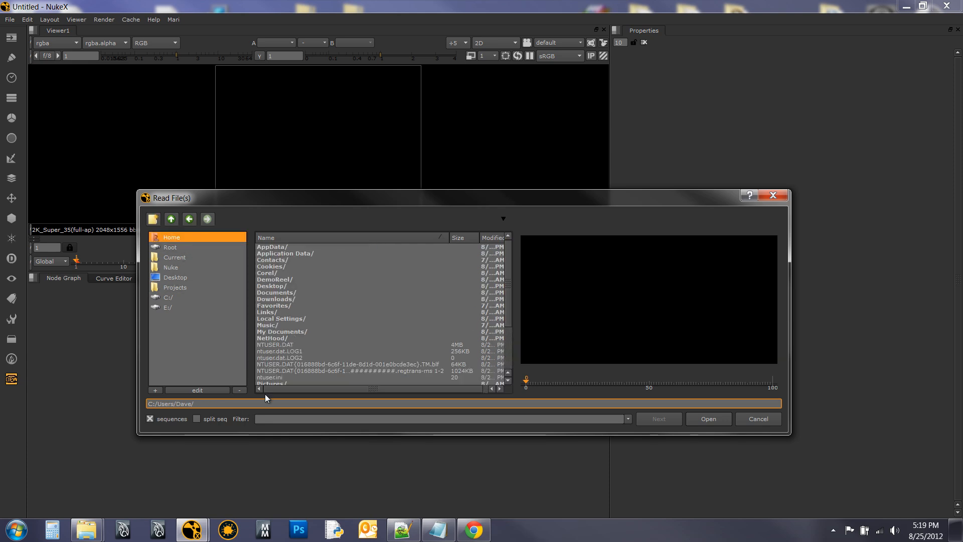
scroll(down, 3)
text(.)
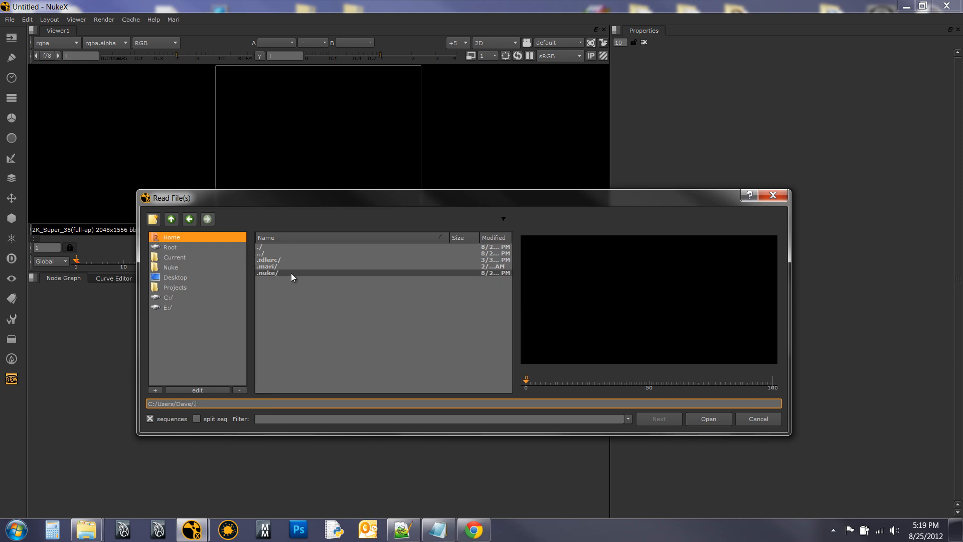
double_click(267, 273)
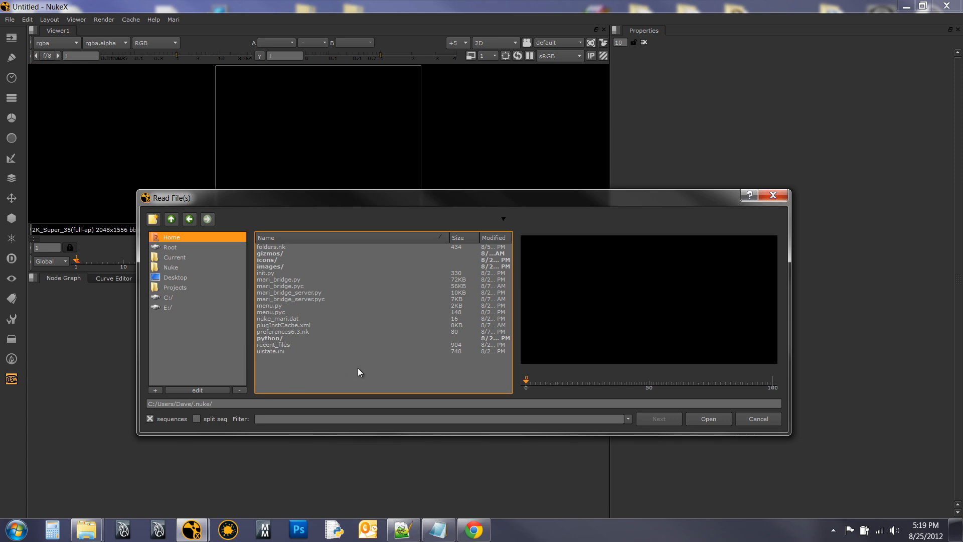
mouse_move(784, 380)
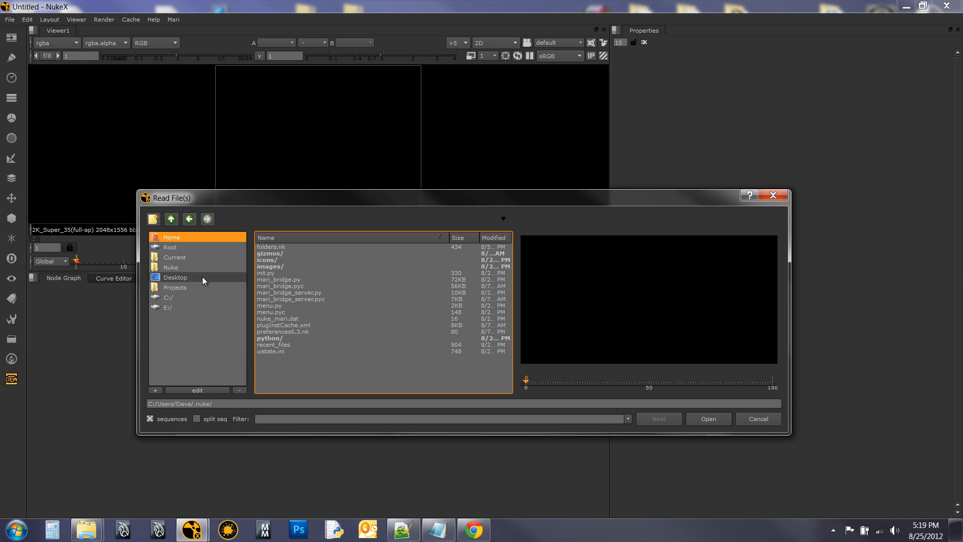
mouse_move(867, 447)
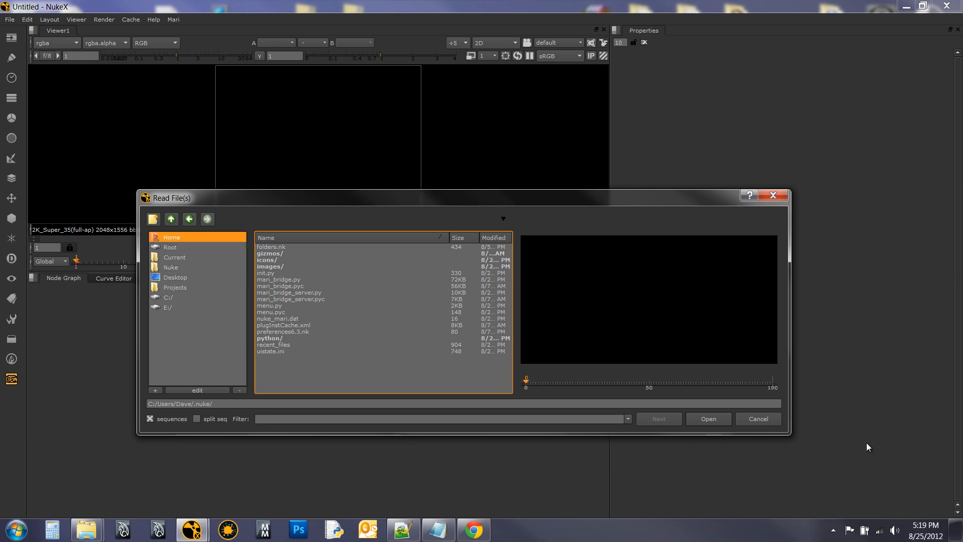
click(757, 419)
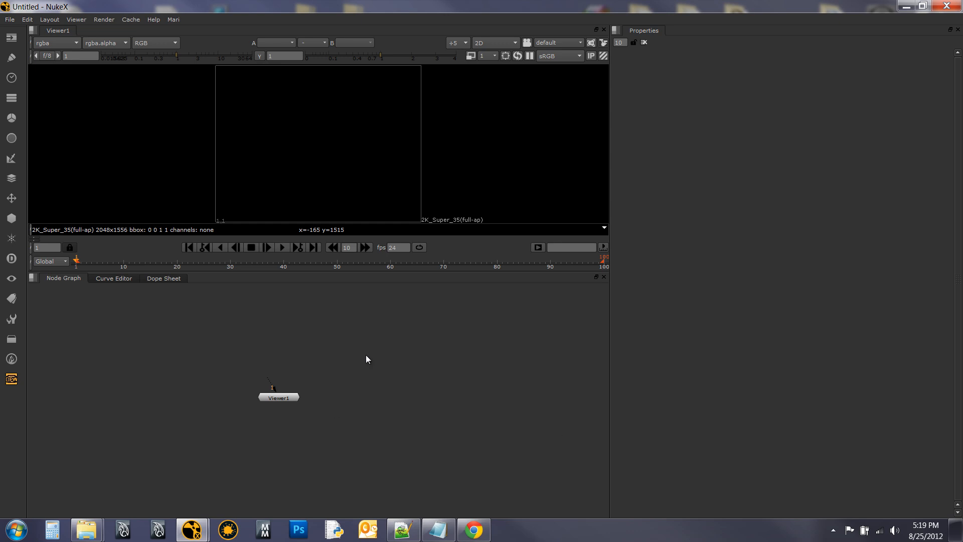
mouse_move(643, 35)
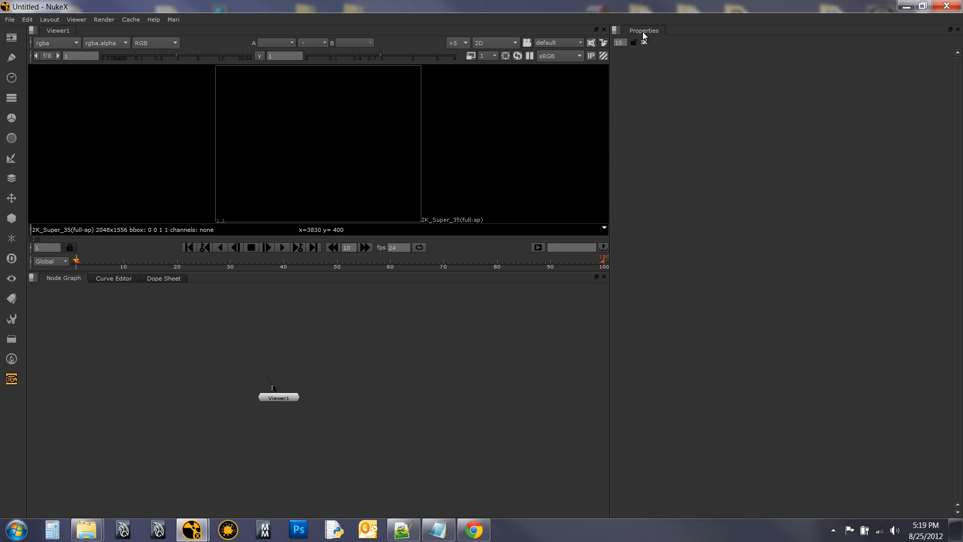
Run nuke.pluginPath() in the Script Editor to list plugin folders, including .nuke
click(643, 42)
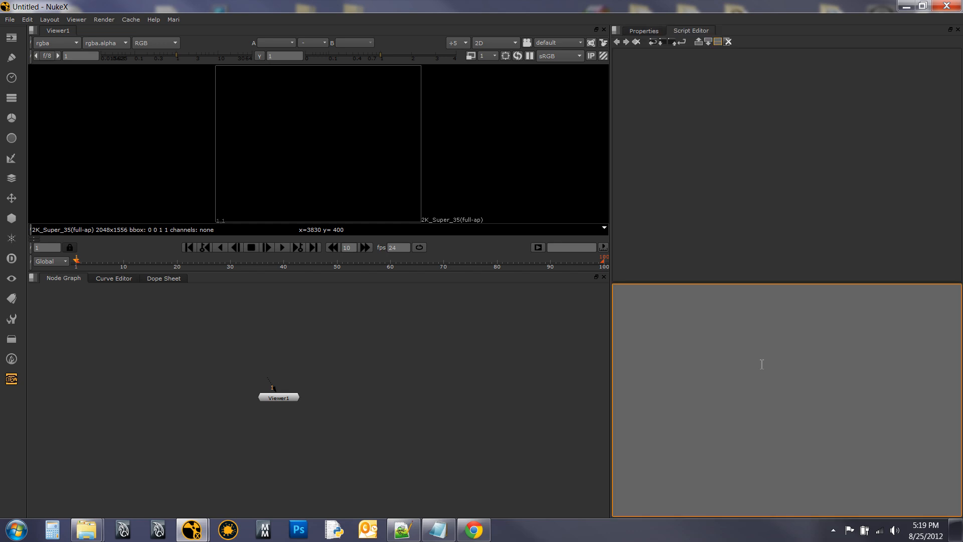
text(nuke)
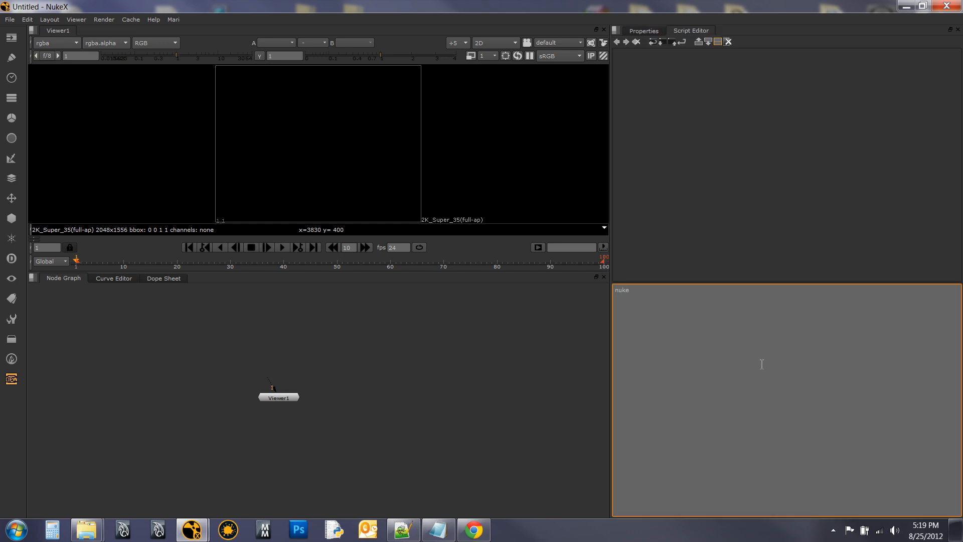
text(.plugin)
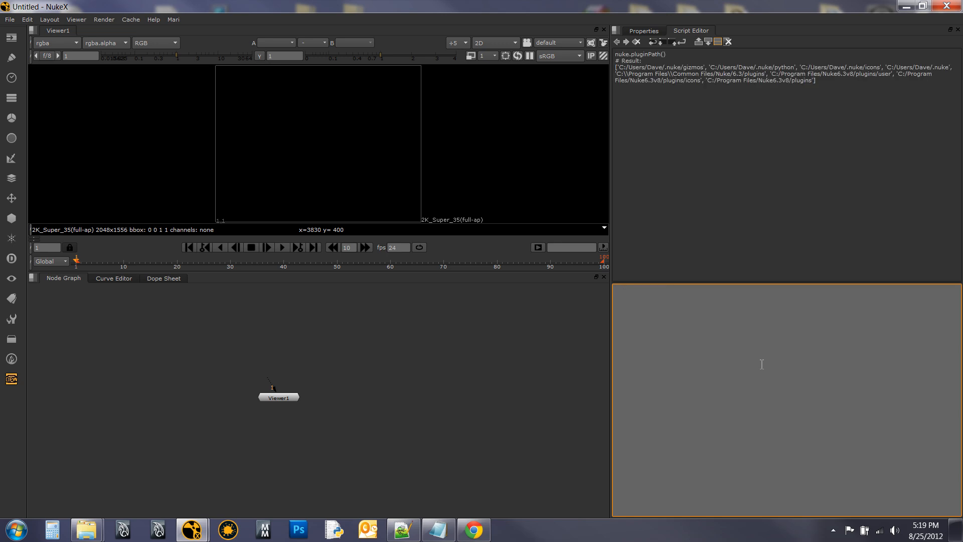
mouse_move(644, 74)
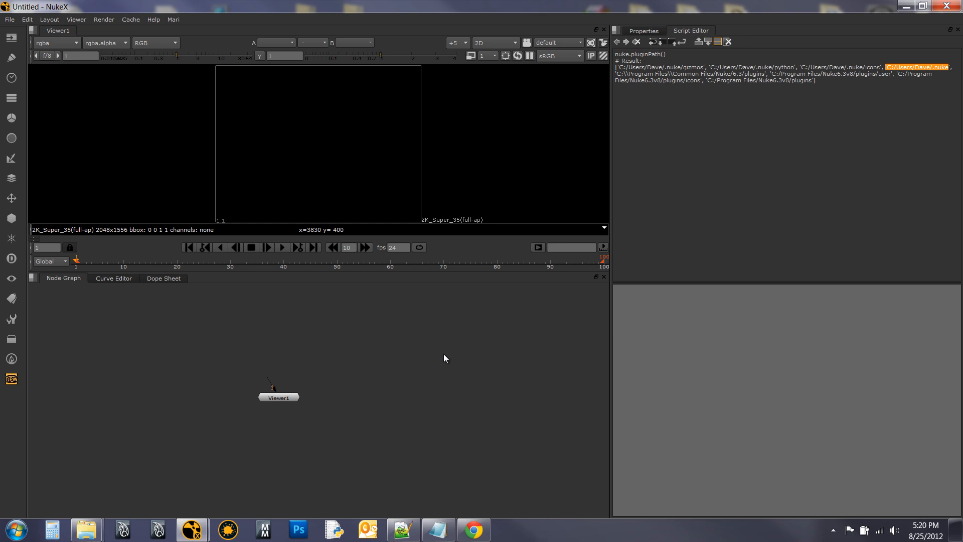
mouse_move(134, 473)
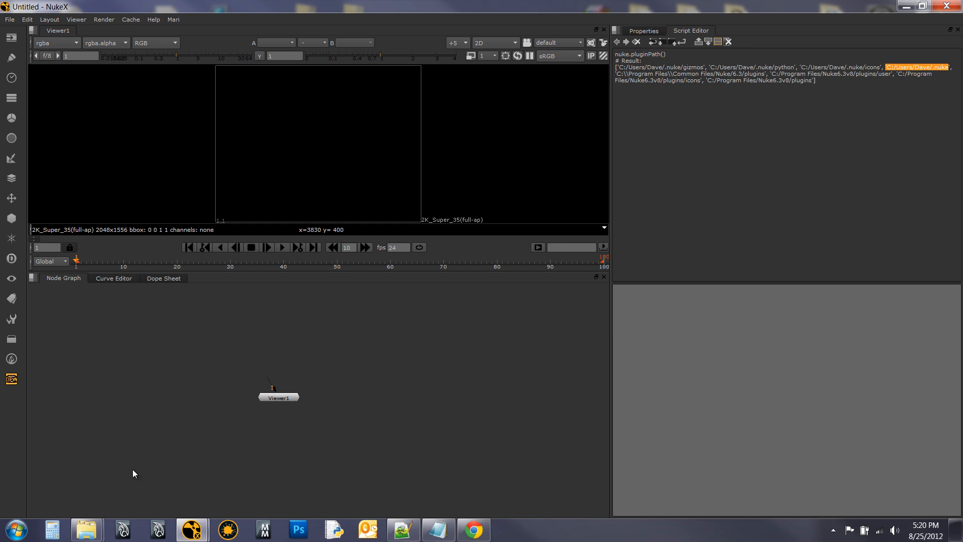
mouse_move(86, 528)
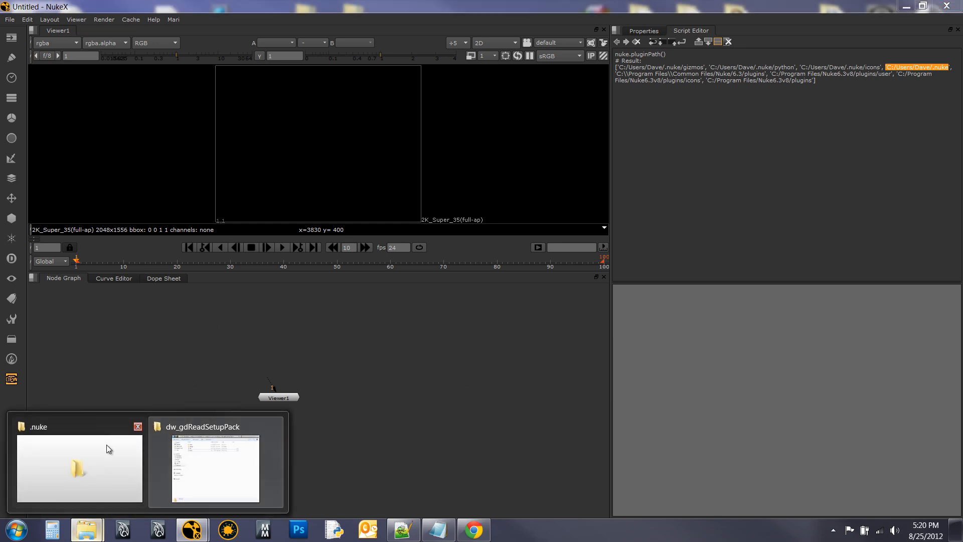
Open the pack's init.py and walk through its gizmos, python and icons pluginAddPath lines
click(216, 463)
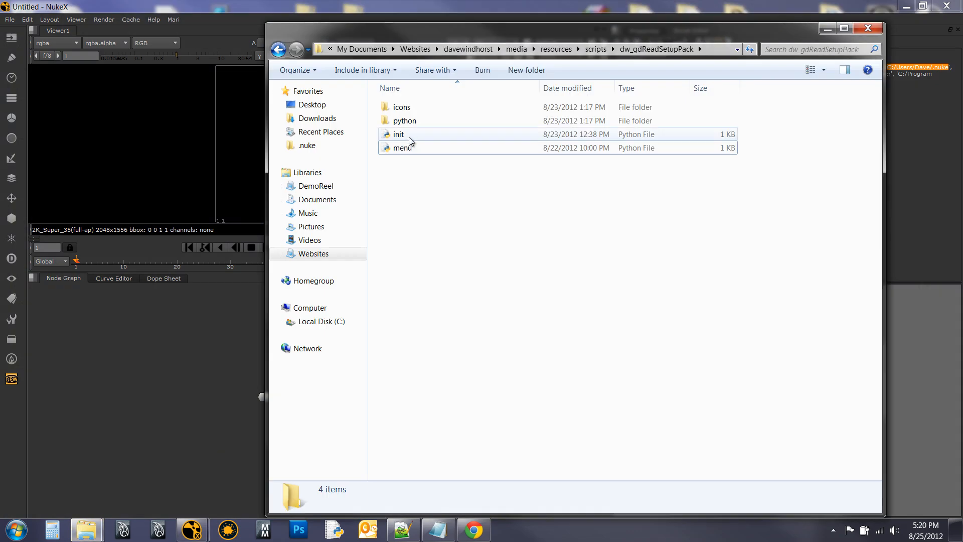
mouse_move(434, 135)
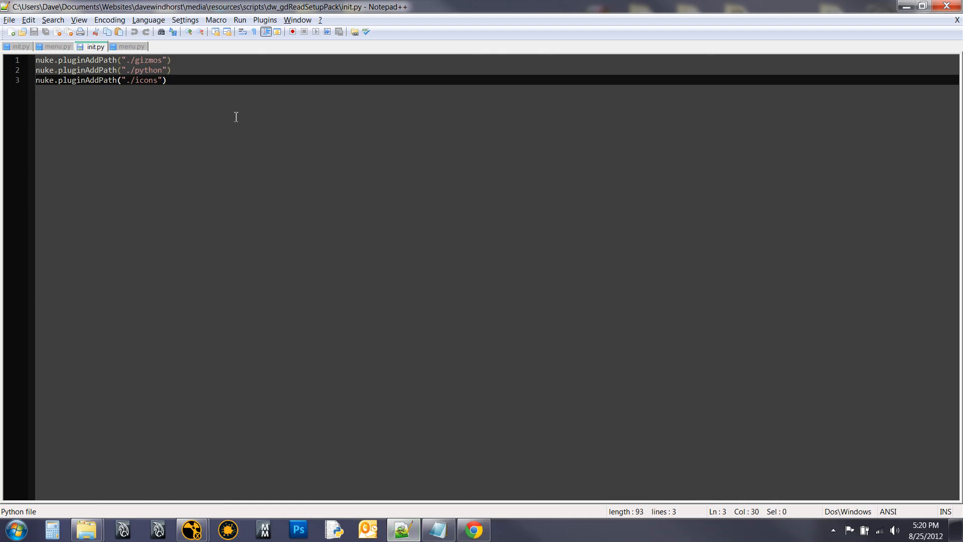
mouse_move(180, 65)
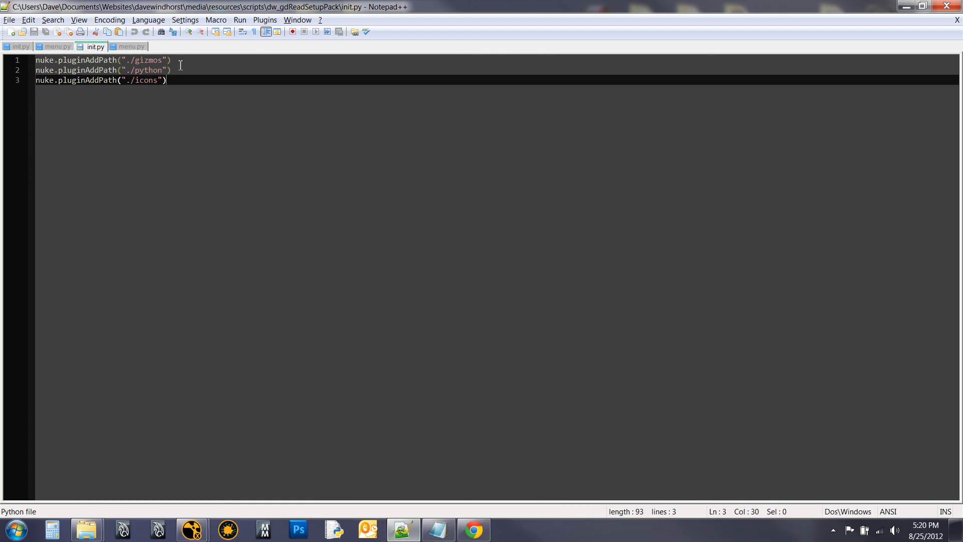
click(172, 60)
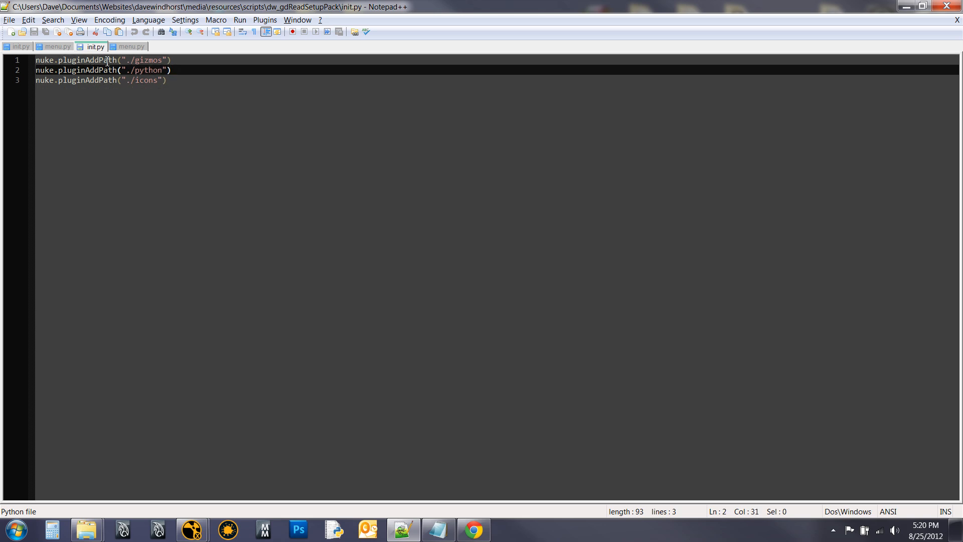
click(172, 60)
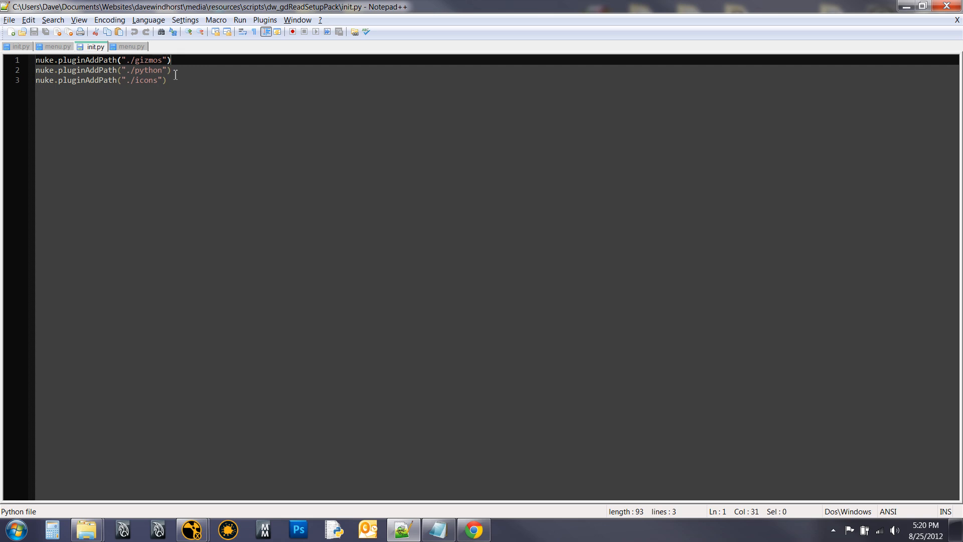
click(172, 69)
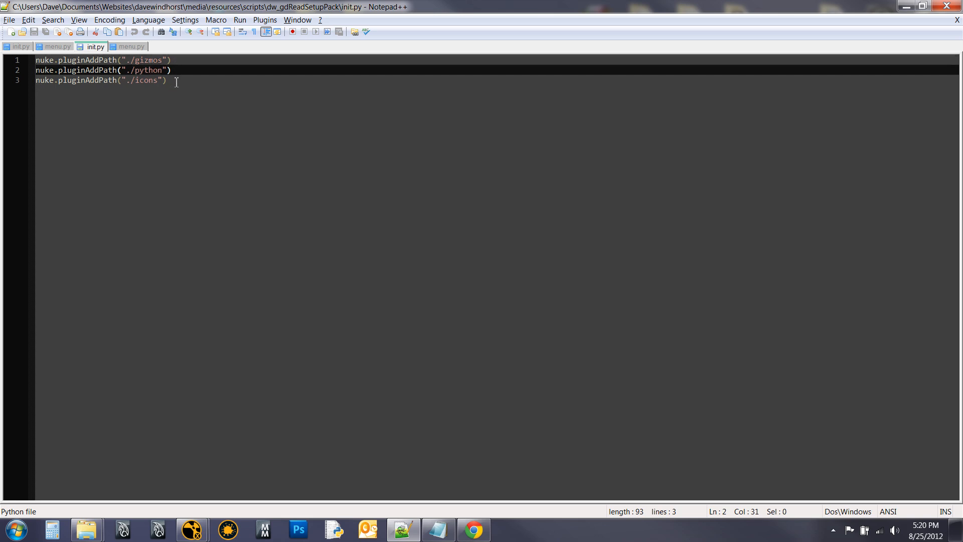
click(166, 79)
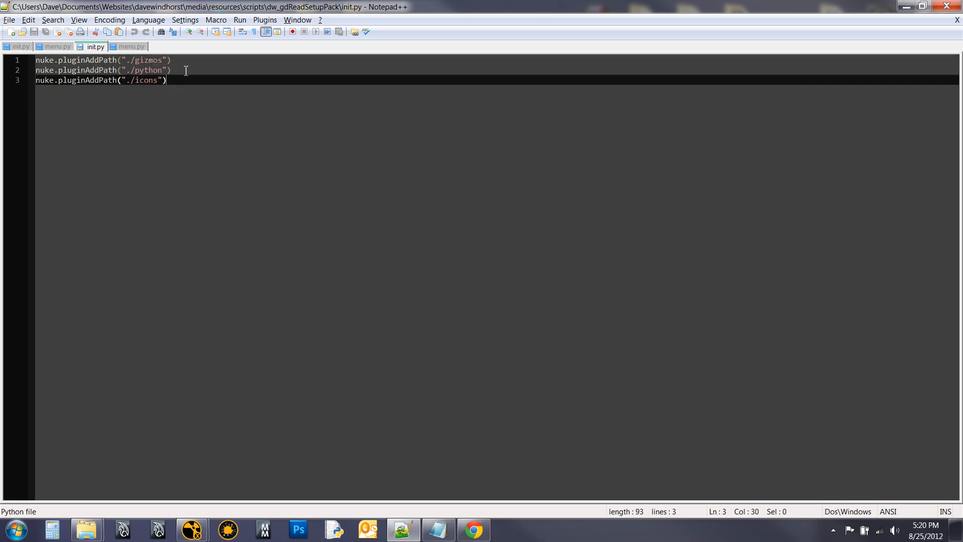
mouse_move(147, 100)
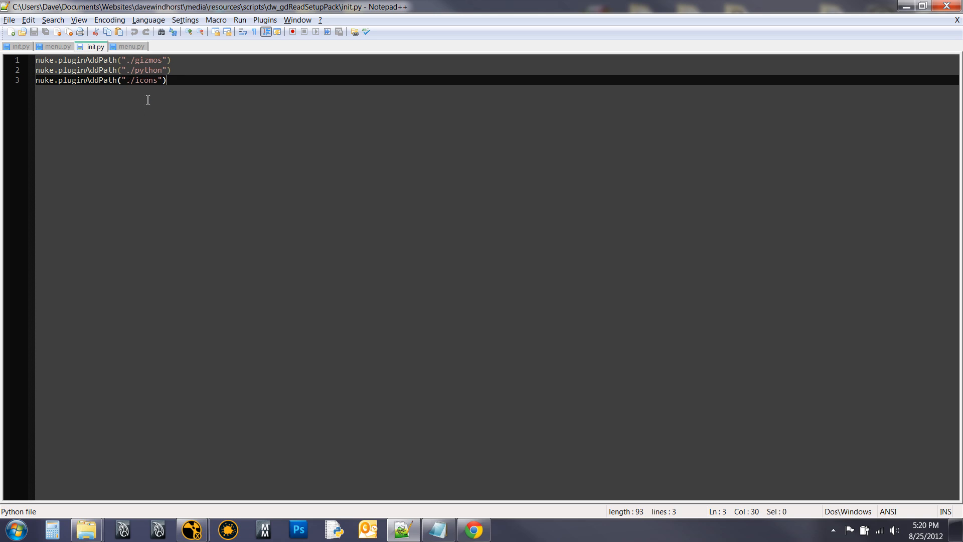
mouse_move(189, 113)
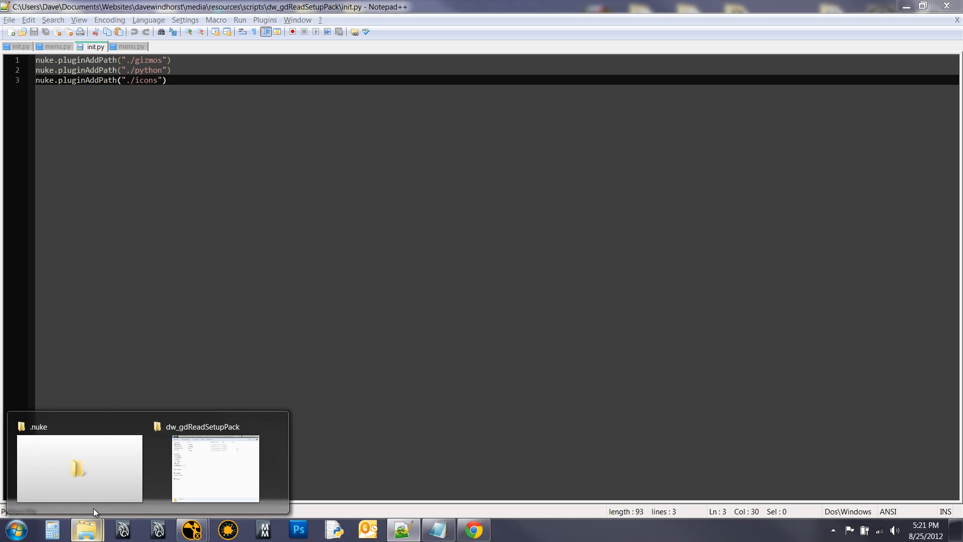
Open the .nuke folder under C:\Users\Dave in Explorer
click(79, 468)
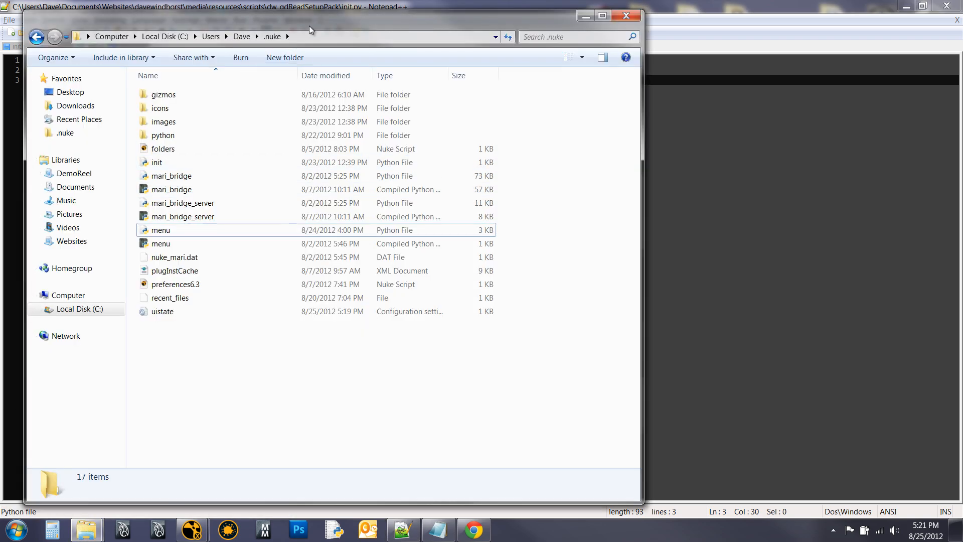
click(241, 36)
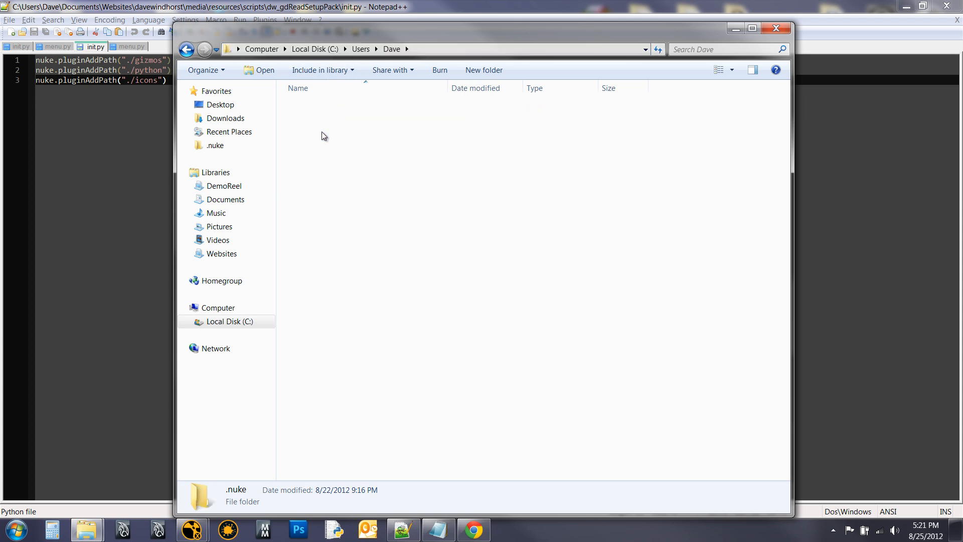
double_click(215, 145)
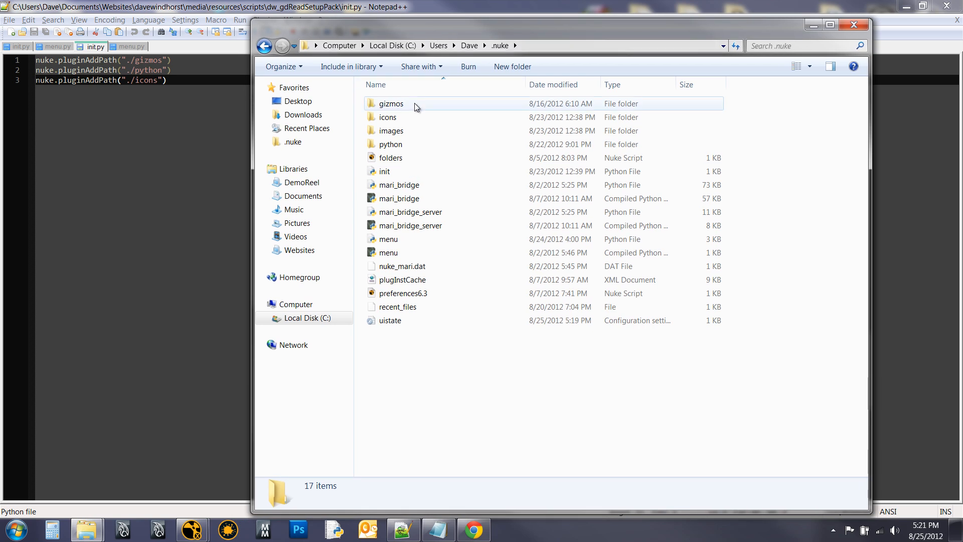
Point out the gizmos, python and icons folders inside .nuke
click(391, 103)
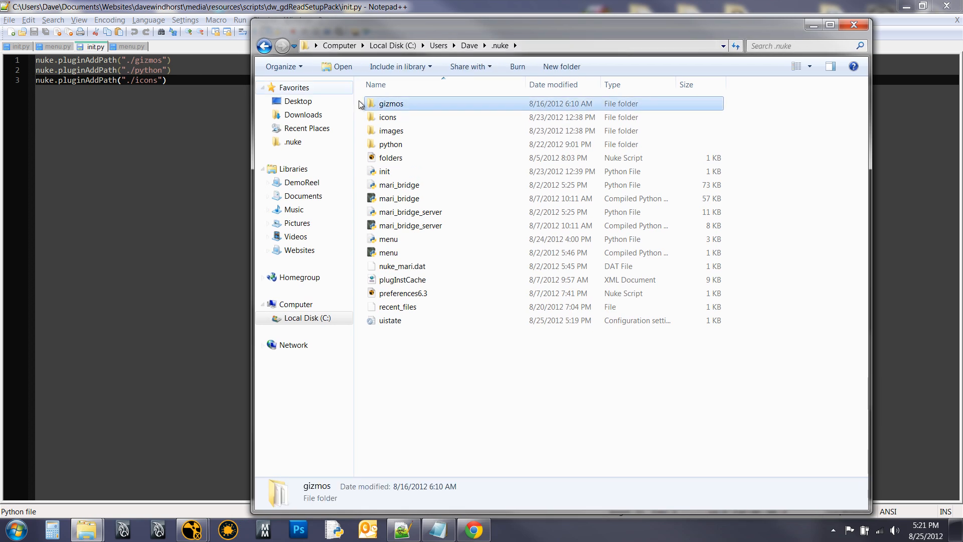
click(391, 144)
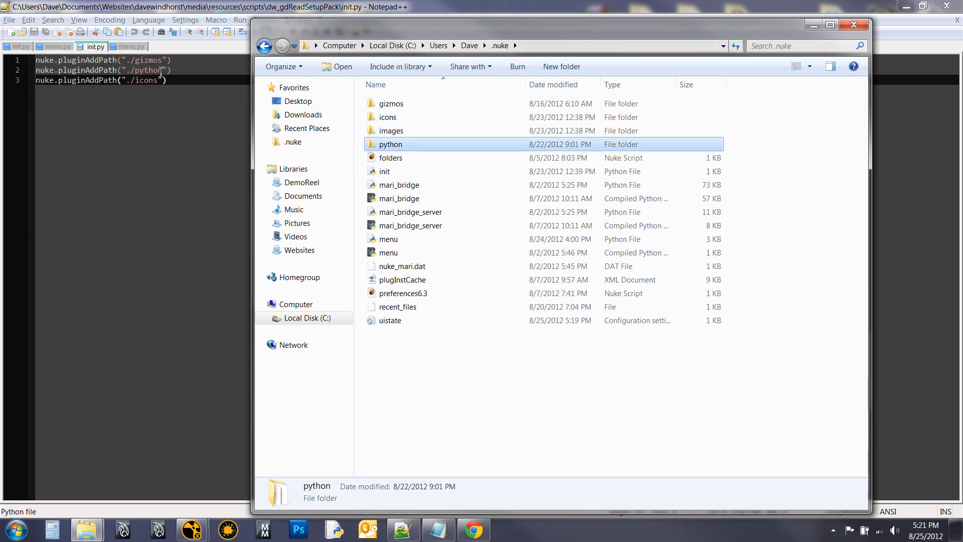
click(387, 117)
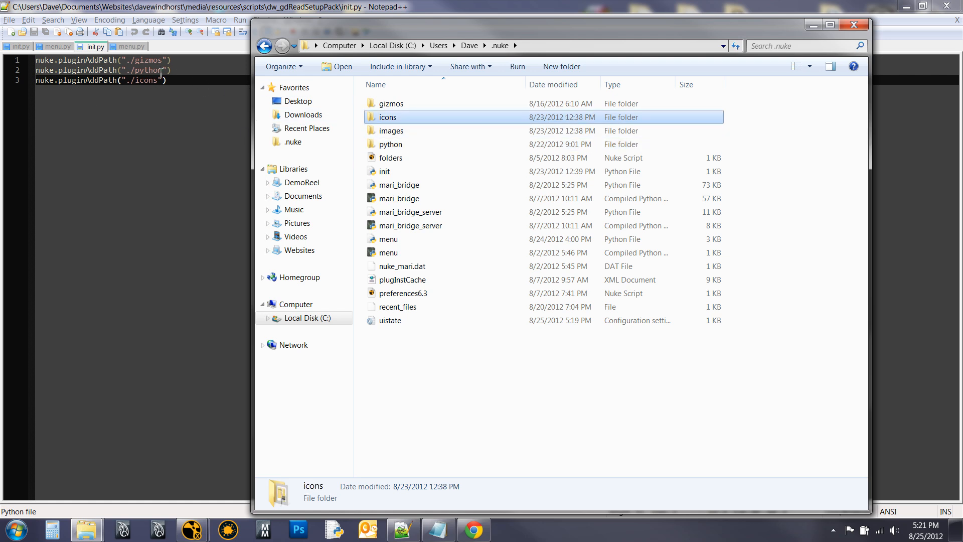
double_click(391, 103)
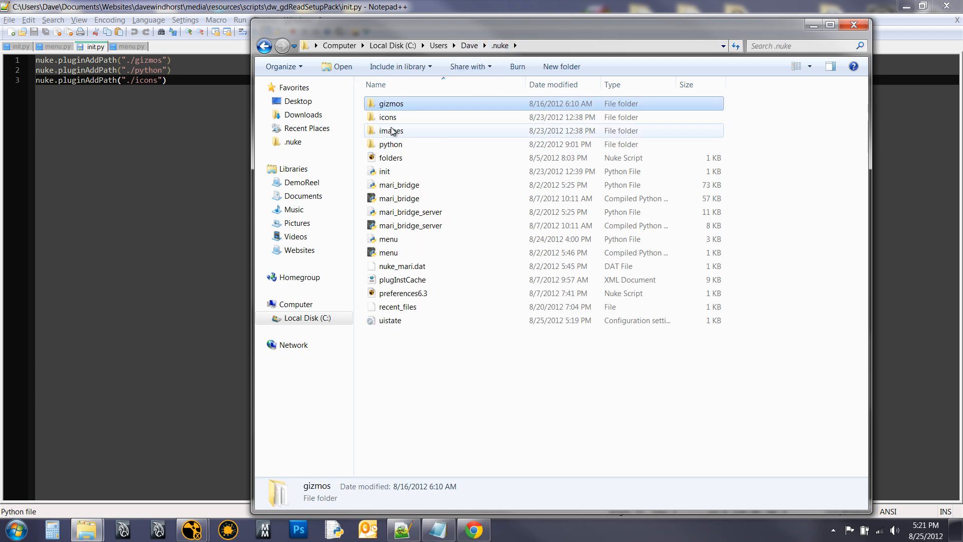
double_click(388, 117)
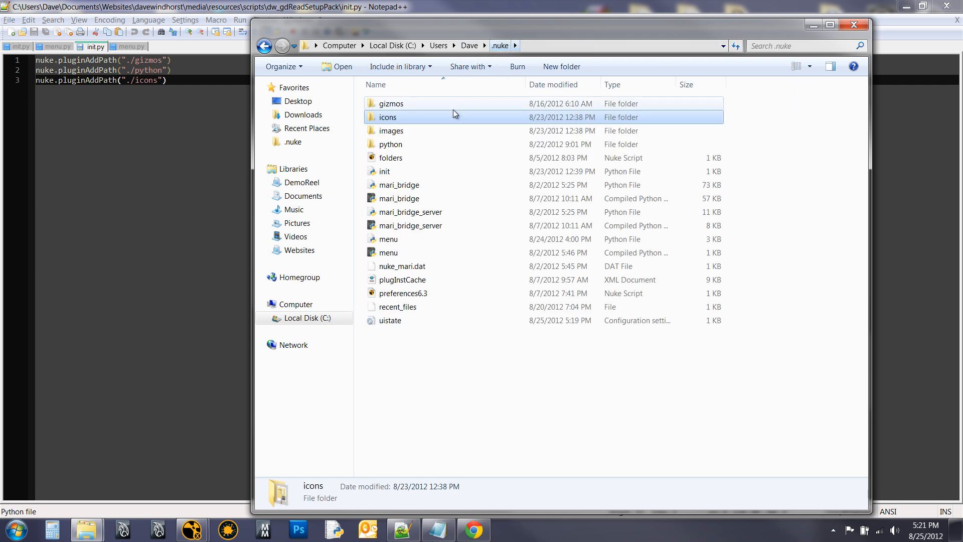
double_click(391, 144)
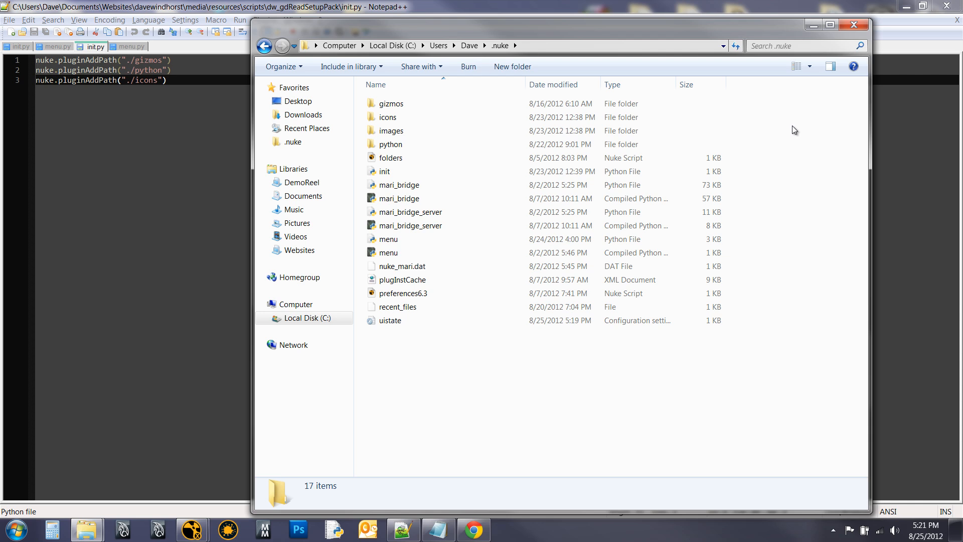
mouse_move(612, 409)
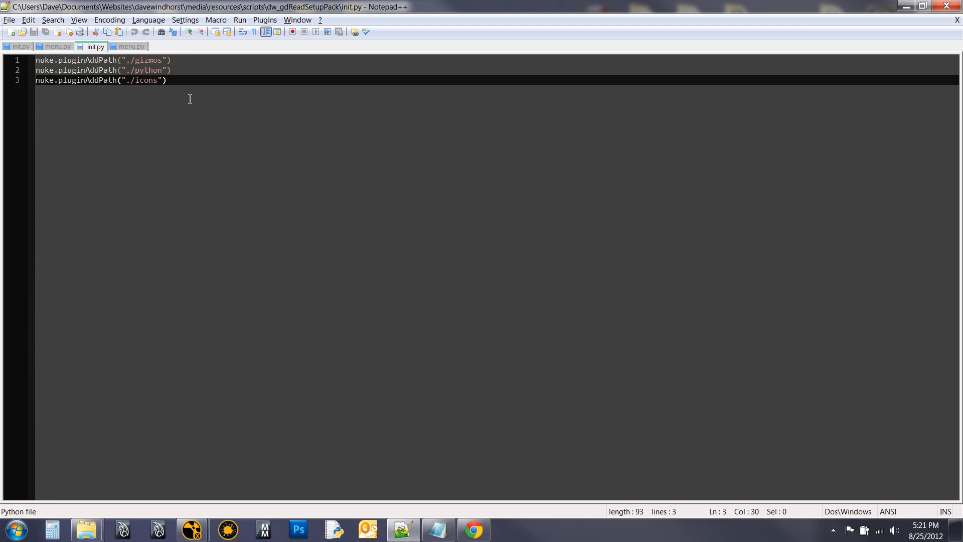
mouse_move(248, 147)
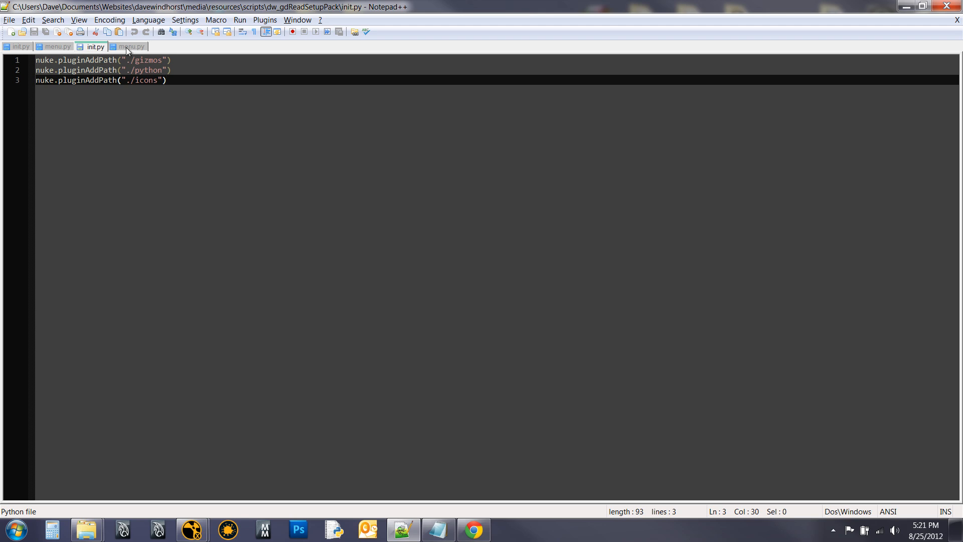
Show menu.py's module import line, then open the pack's python subfolder in Explorer
click(132, 46)
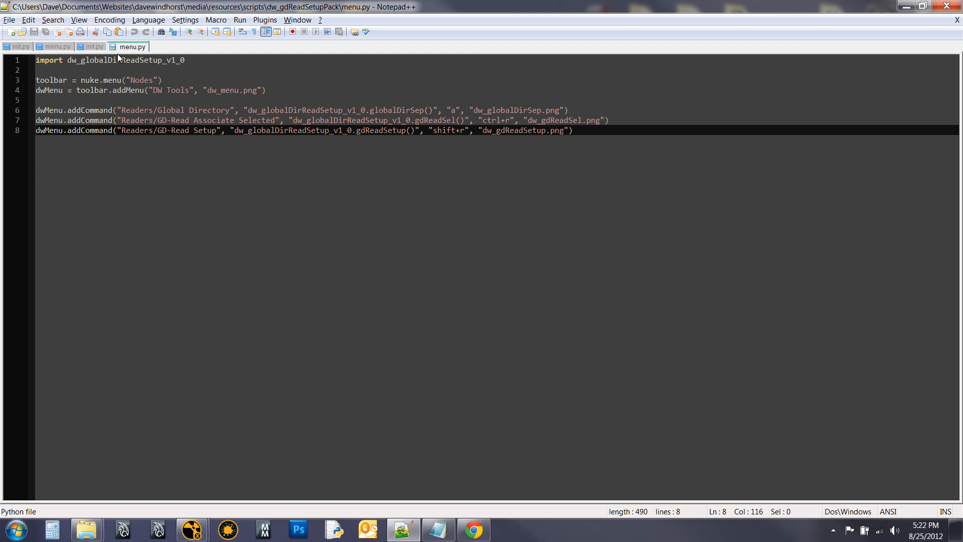
mouse_move(384, 462)
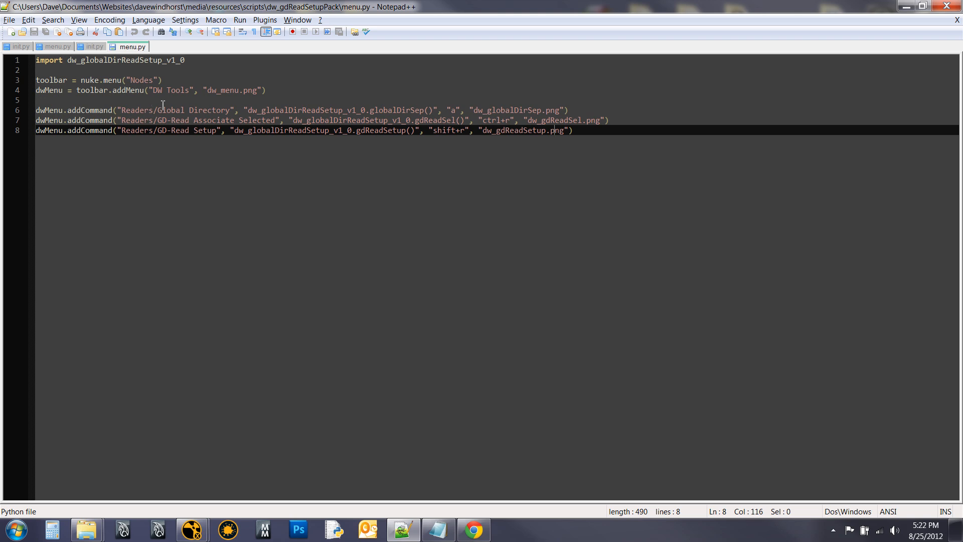
mouse_move(83, 106)
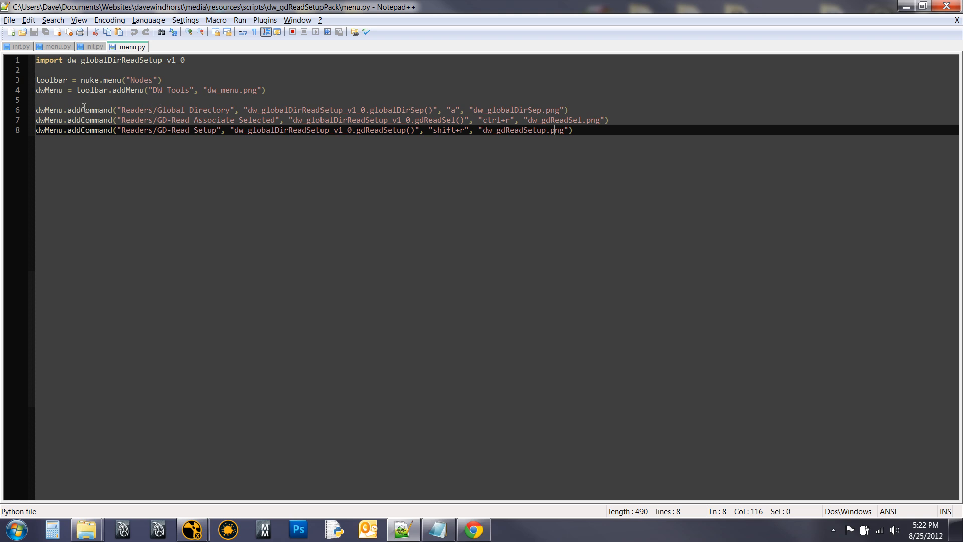
mouse_move(104, 110)
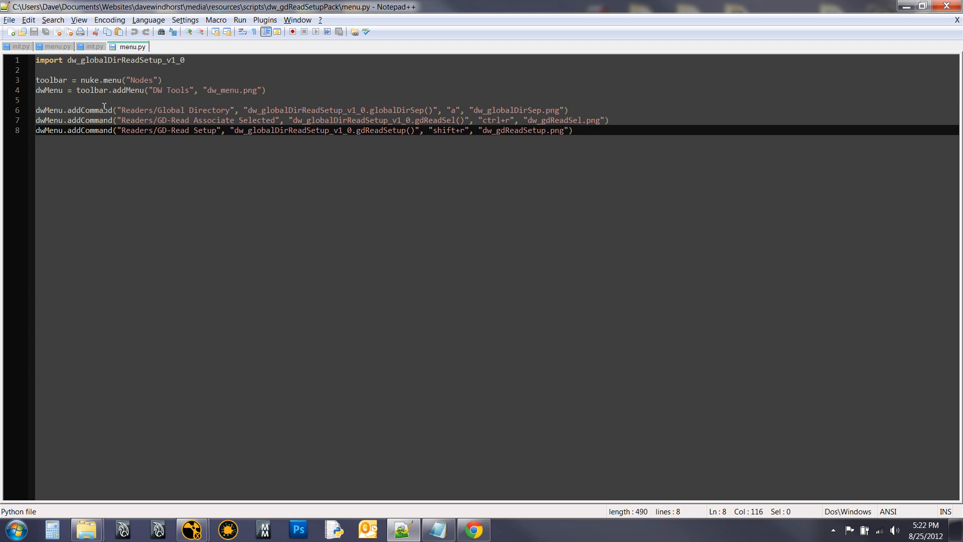
click(88, 60)
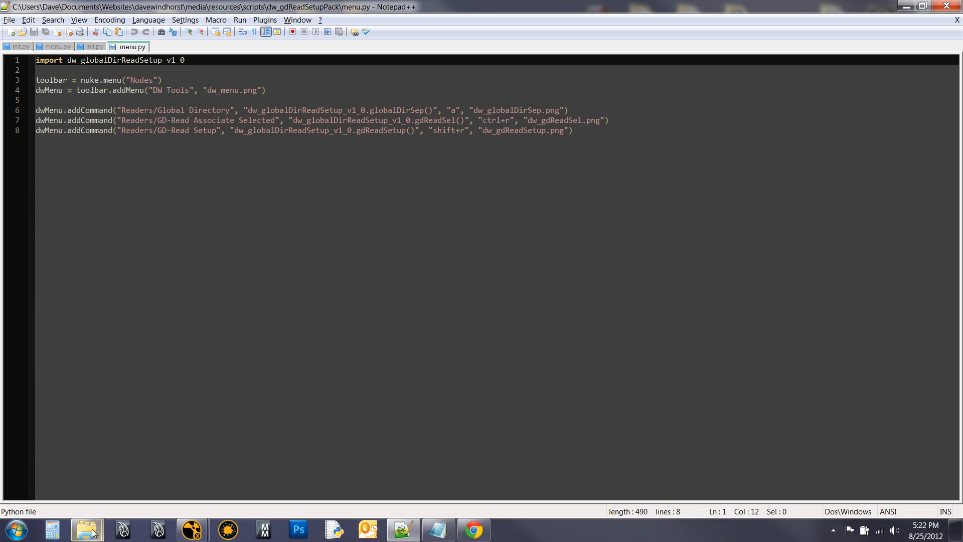
click(86, 529)
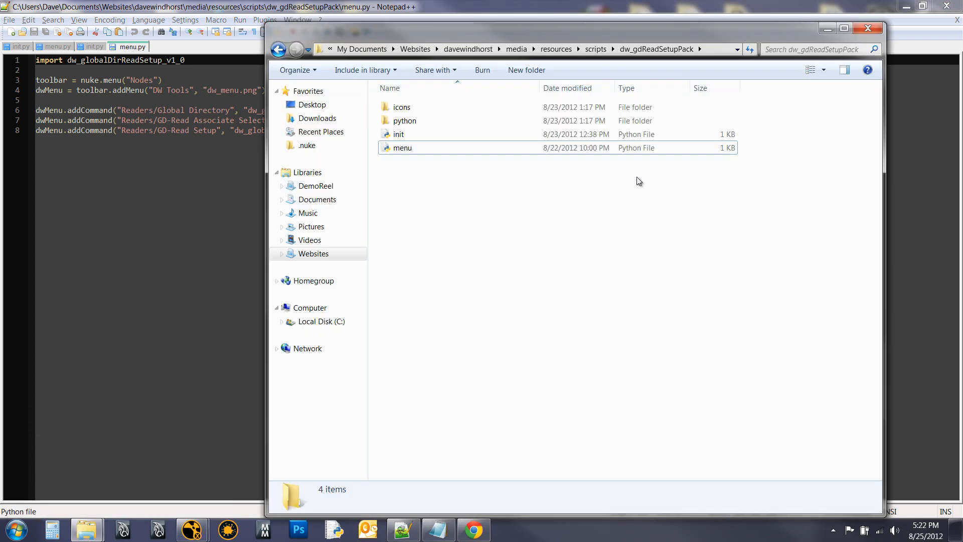
double_click(405, 121)
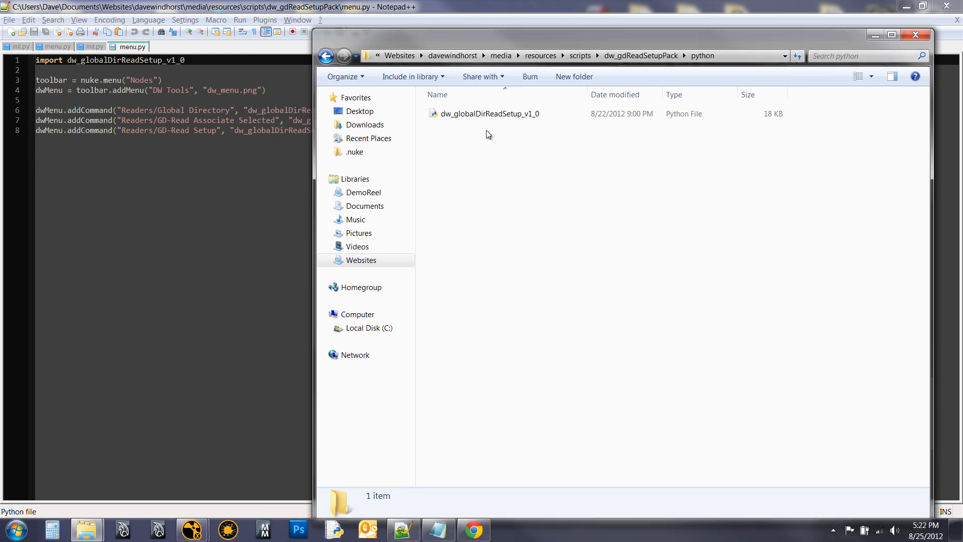
mouse_move(548, 131)
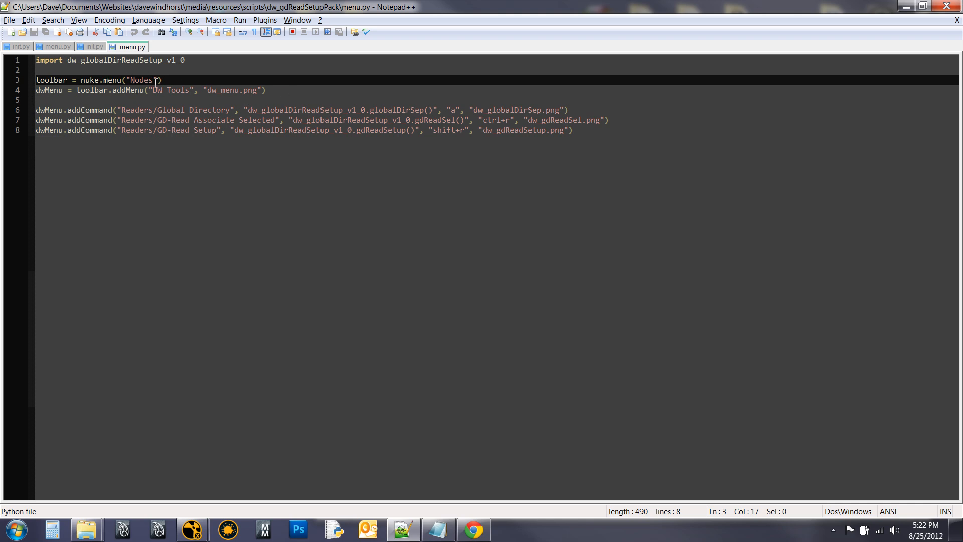
Walk through menu.py's DW Tools menu line and GD-Read Setup command line
click(49, 90)
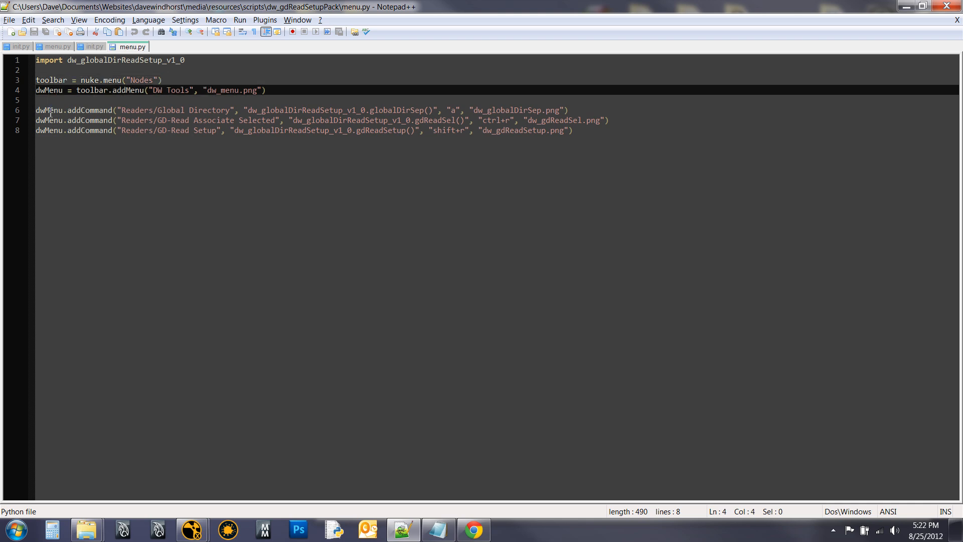
click(115, 130)
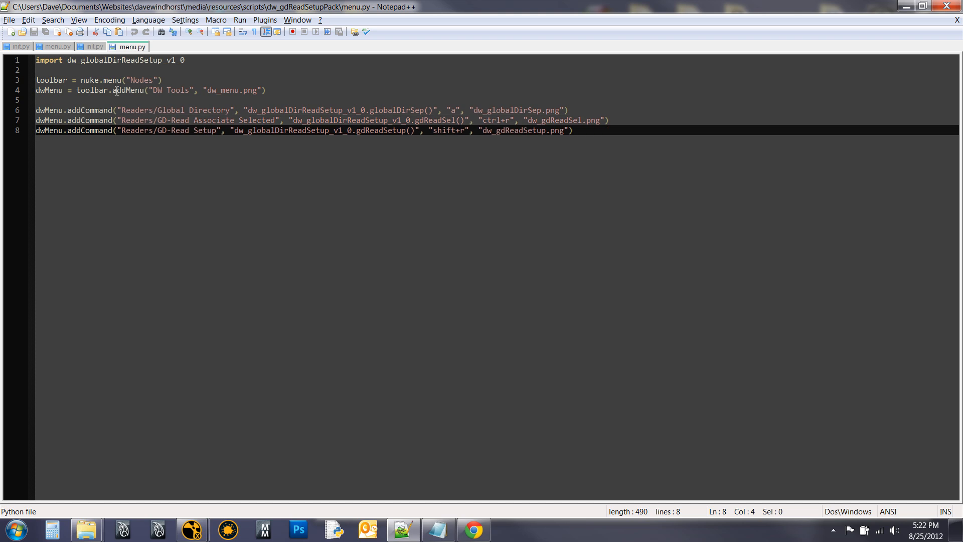
mouse_move(233, 123)
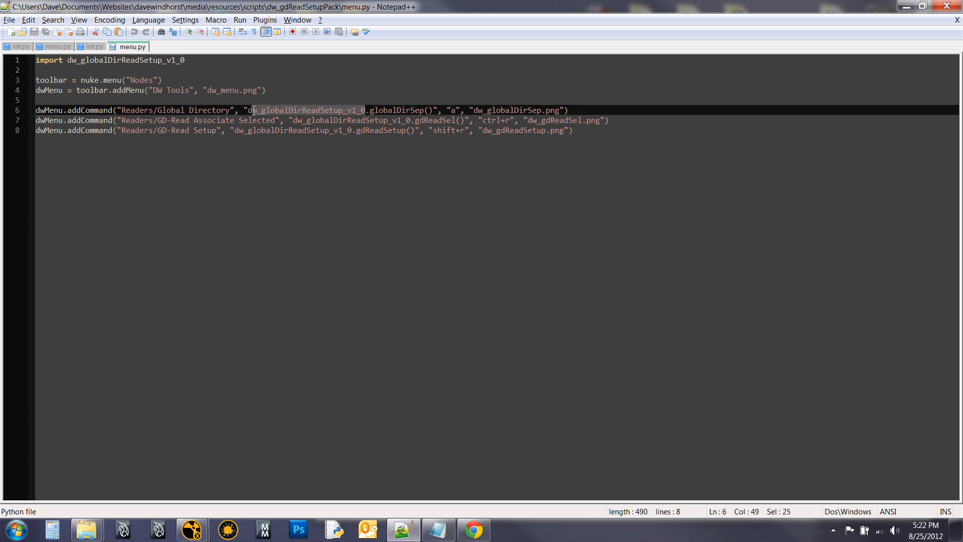
mouse_move(370, 106)
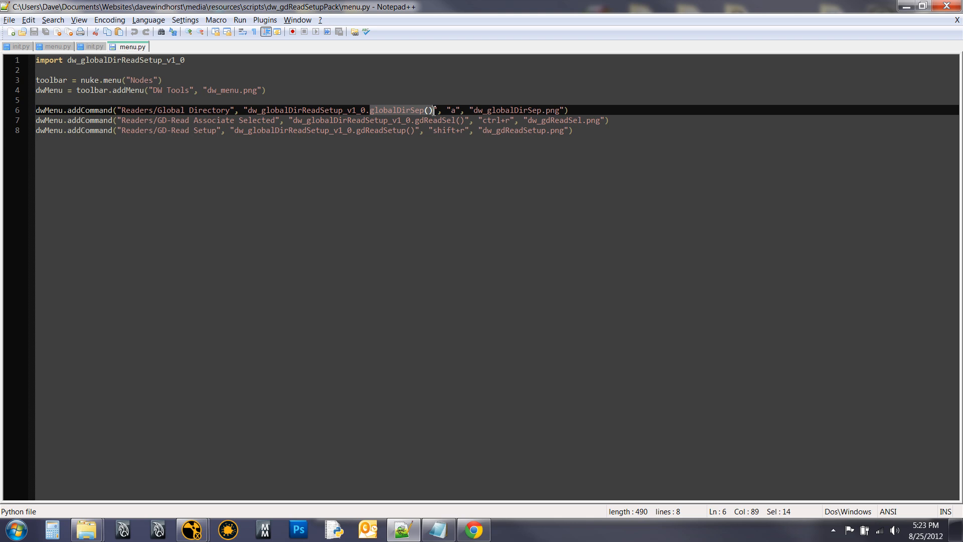
click(453, 109)
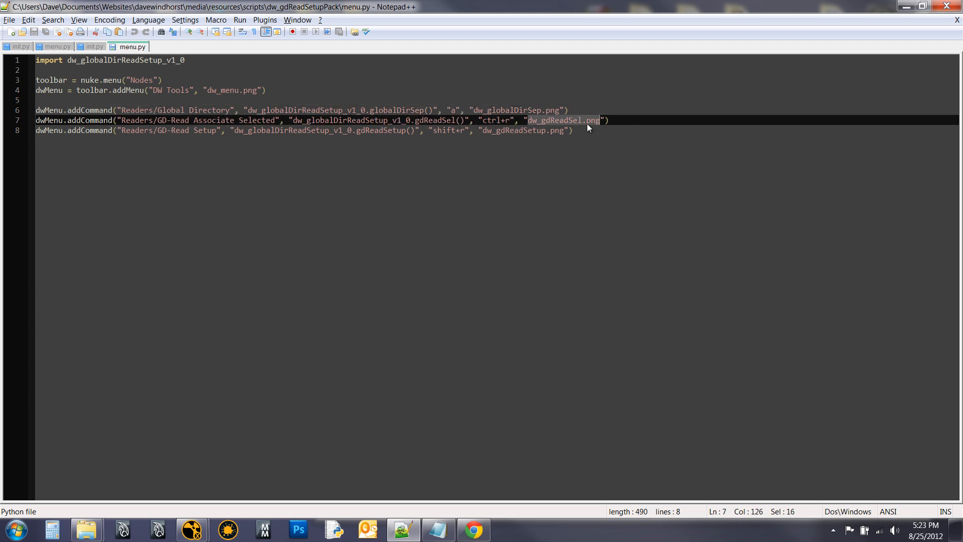
mouse_move(325, 118)
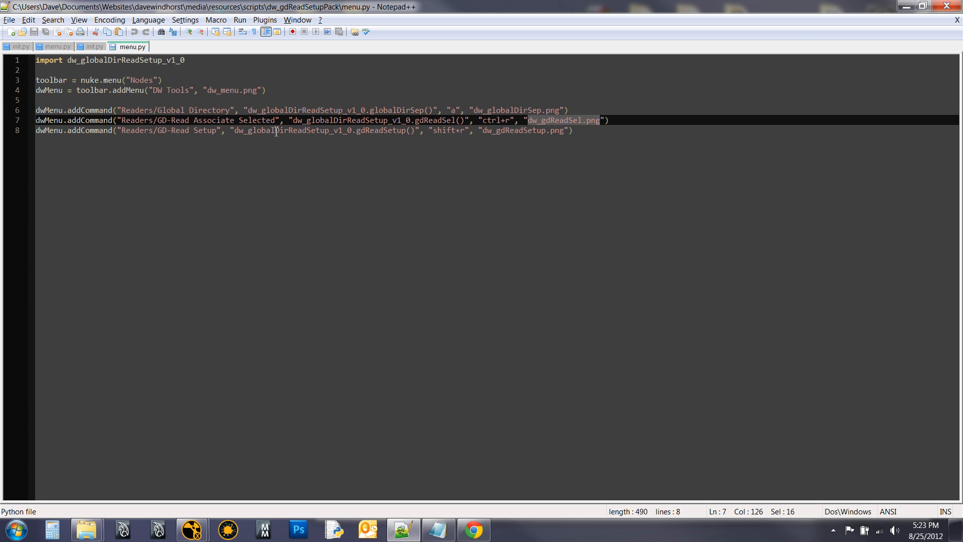
mouse_move(336, 131)
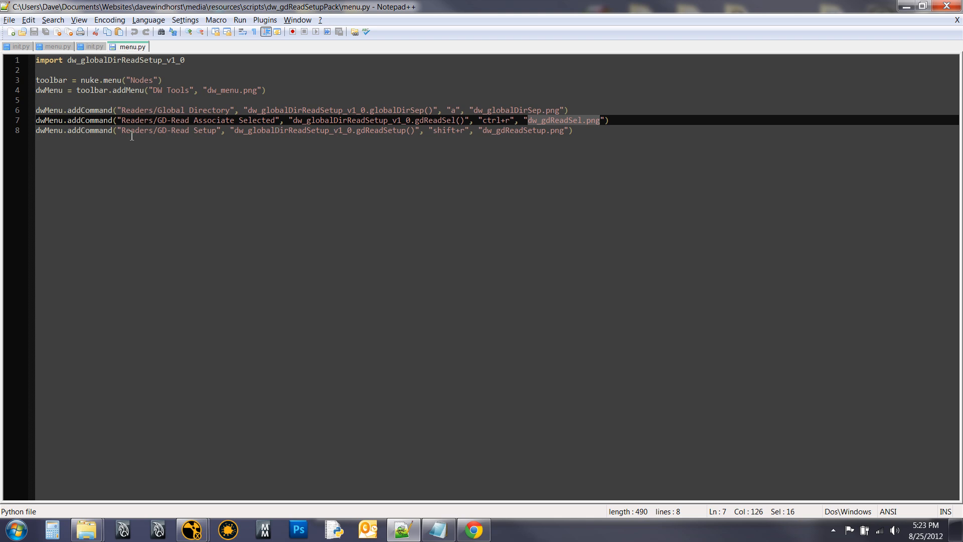
mouse_move(87, 528)
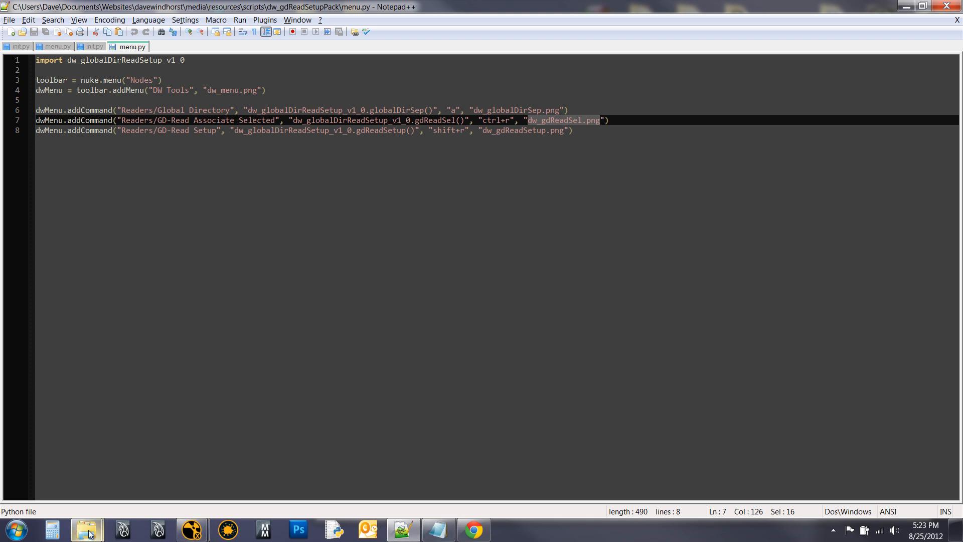
Bring the Explorer window back up to the dw_gdReadSetupPack folder
click(86, 529)
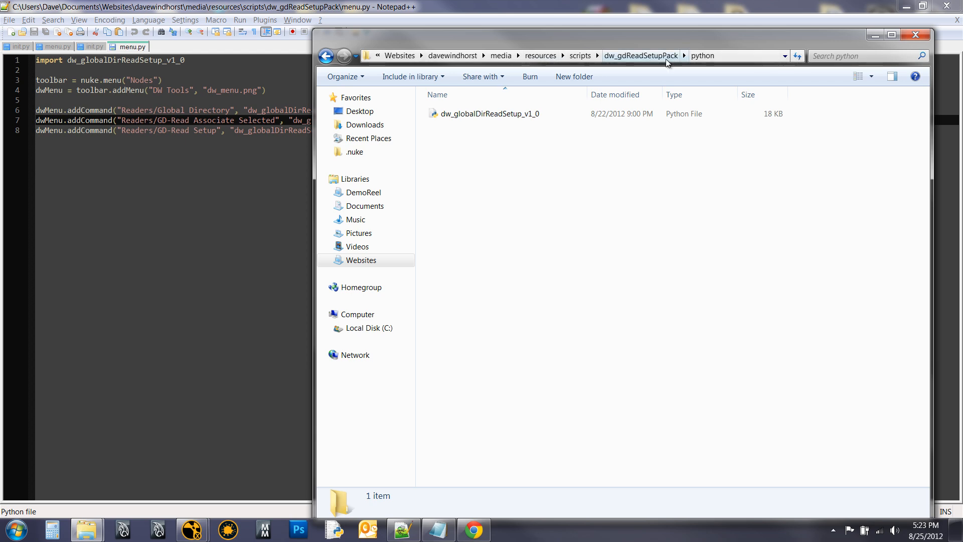
click(326, 55)
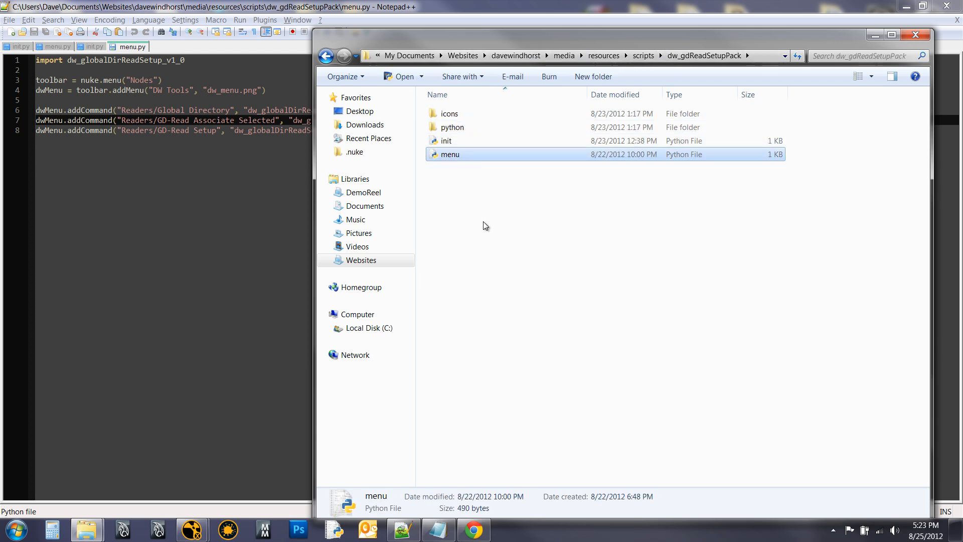
mouse_move(445, 236)
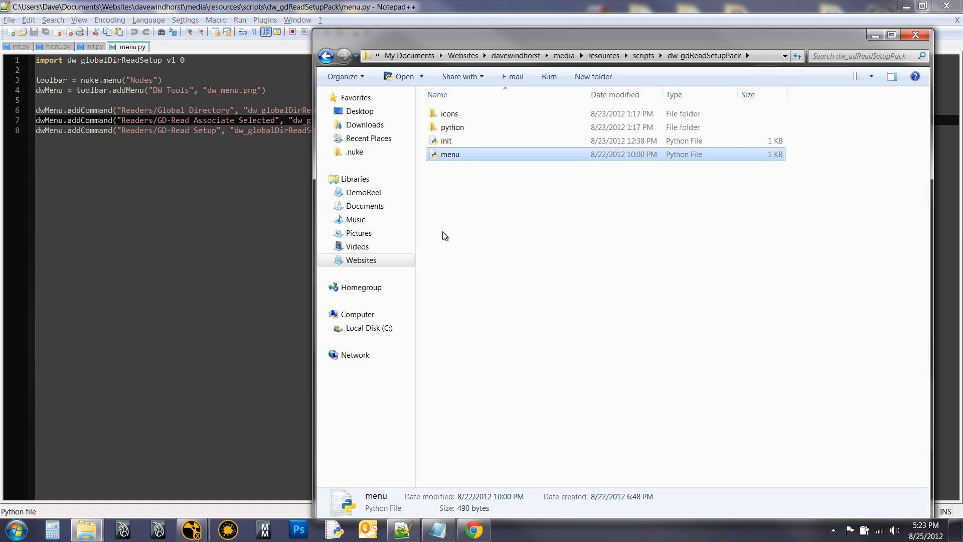
mouse_move(490, 178)
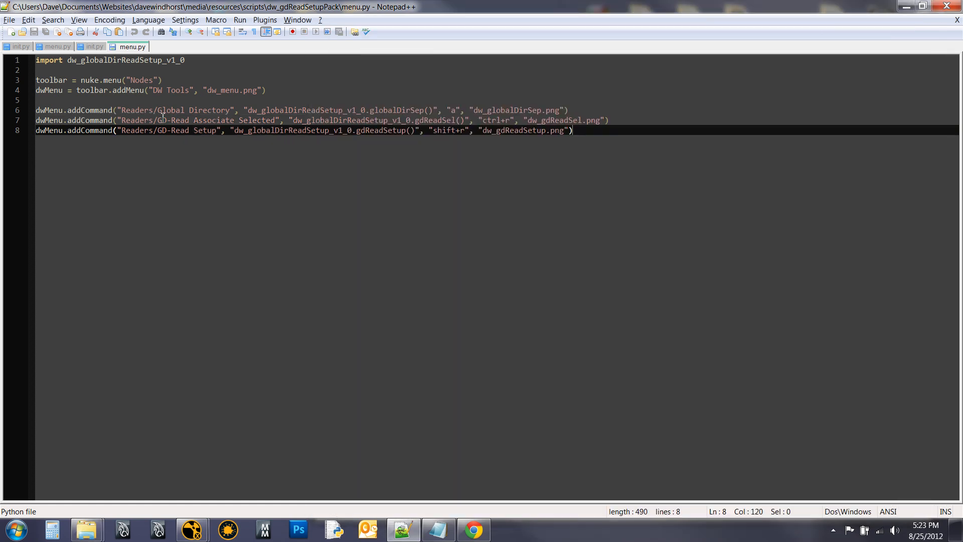
mouse_move(247, 221)
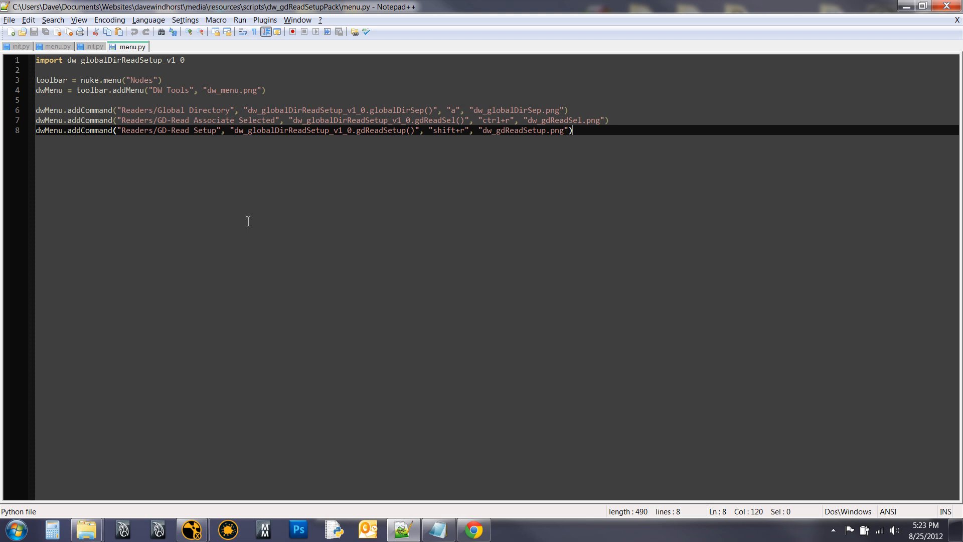
mouse_move(299, 224)
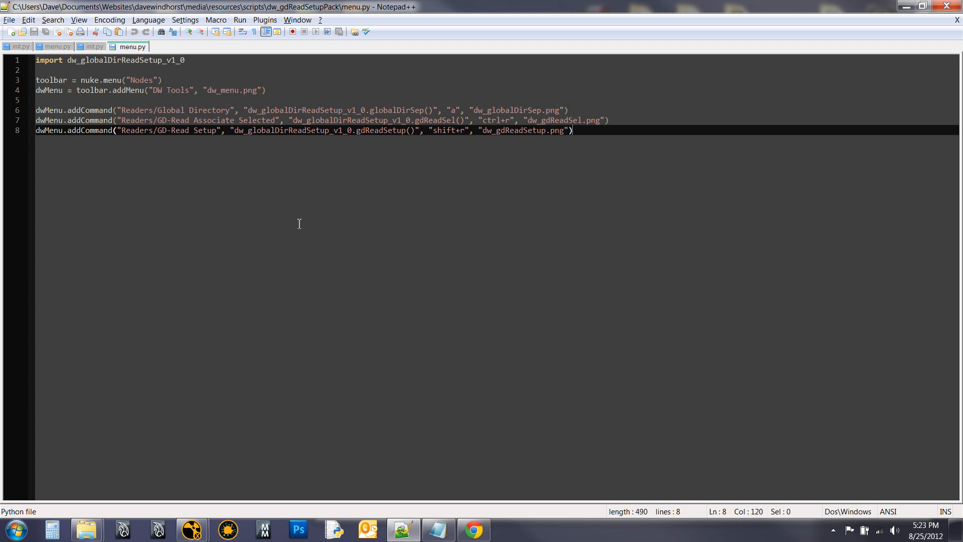
mouse_move(155, 119)
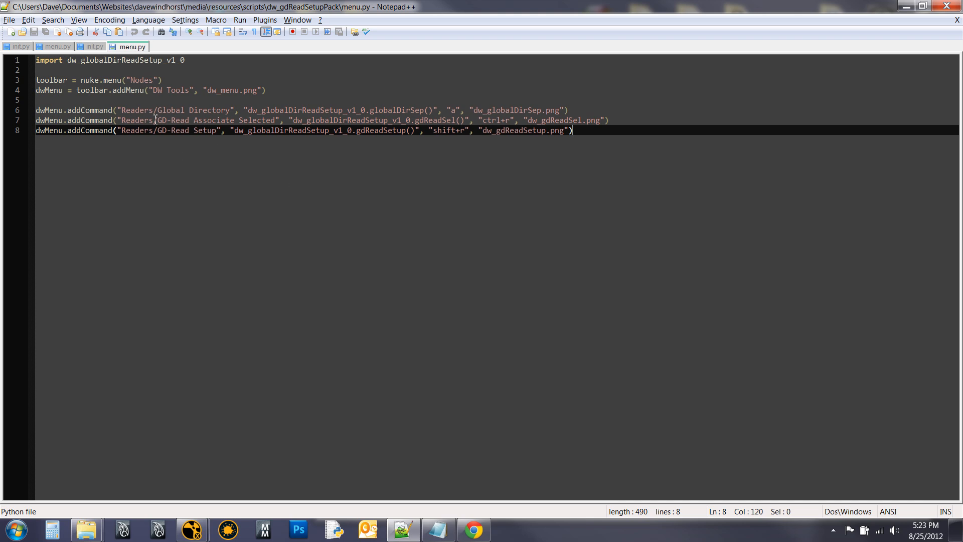
Switch Notepad++ to the personal C:\Users\Dave\.nuke\menu.py file
click(58, 47)
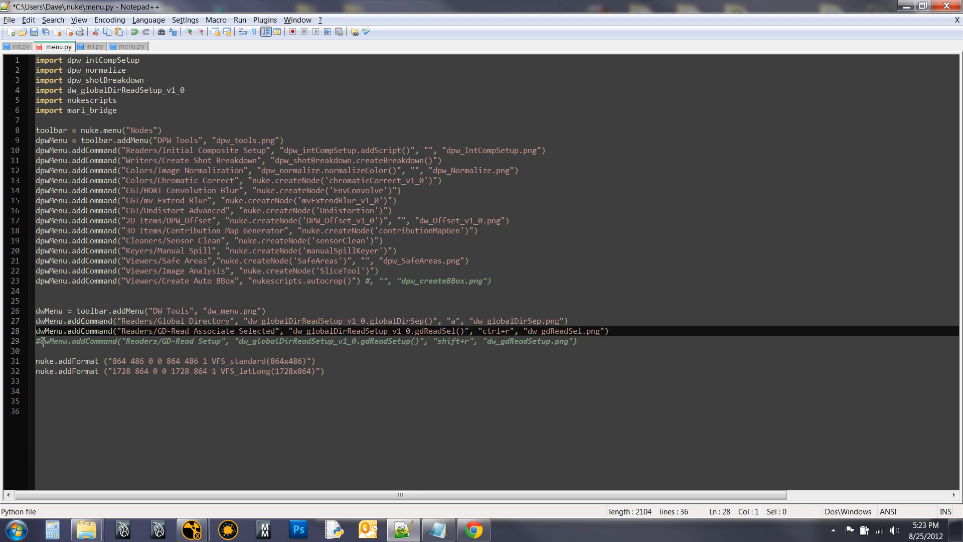
Uncomment the GD-Read Setup addCommand line, save, and bring NukeX forward
key(Delete)
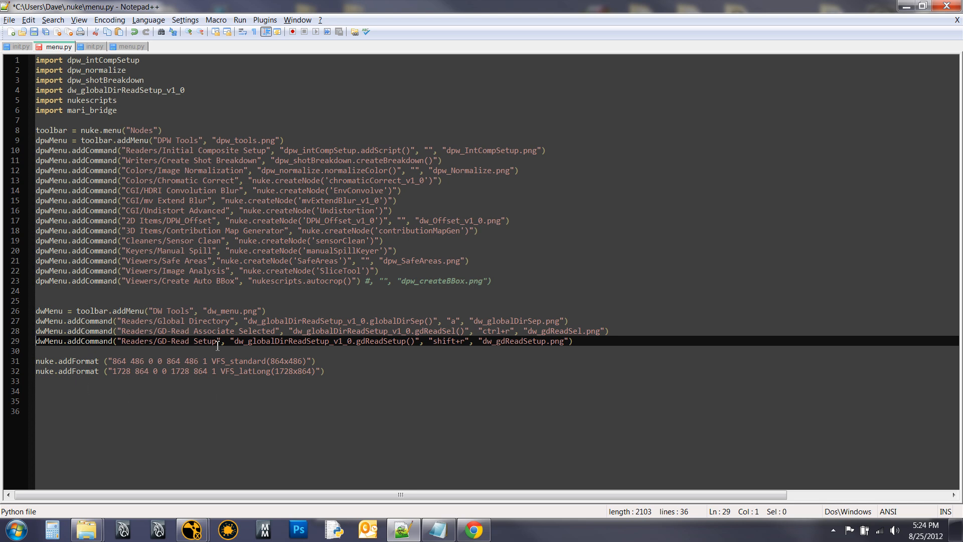
mouse_move(235, 292)
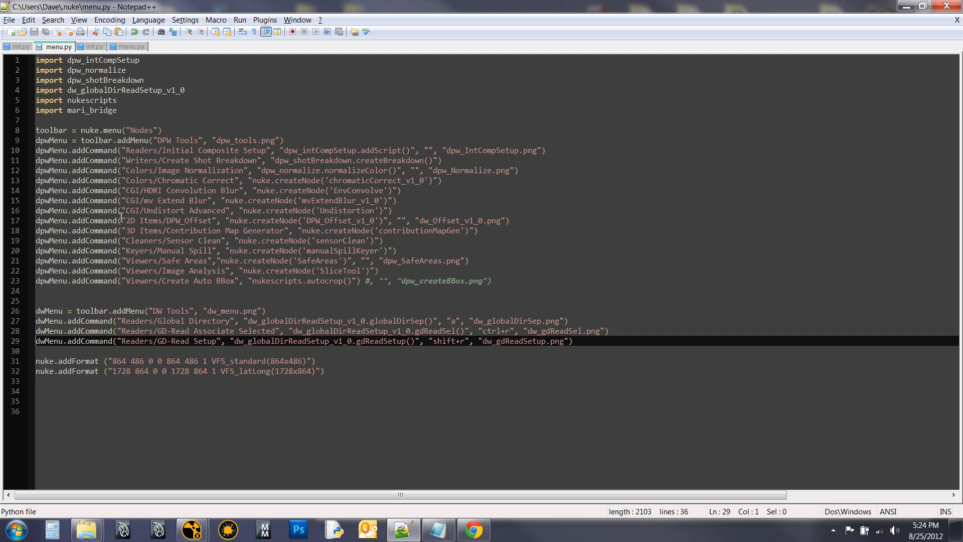
click(191, 530)
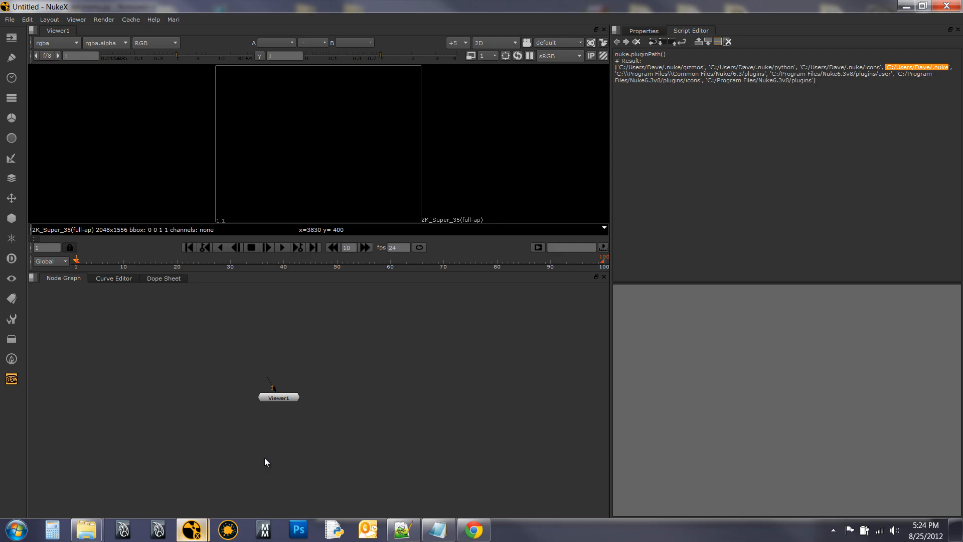
mouse_move(438, 343)
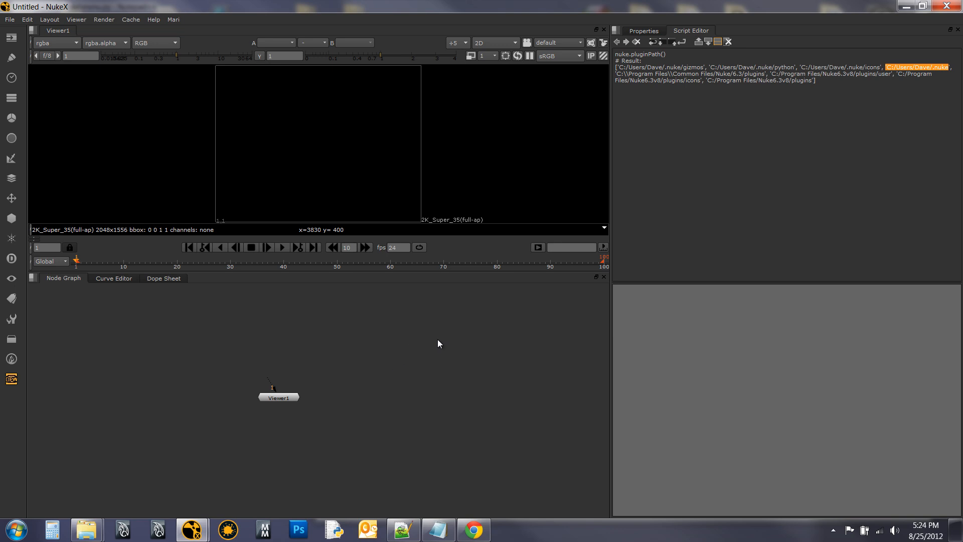
mouse_move(324, 367)
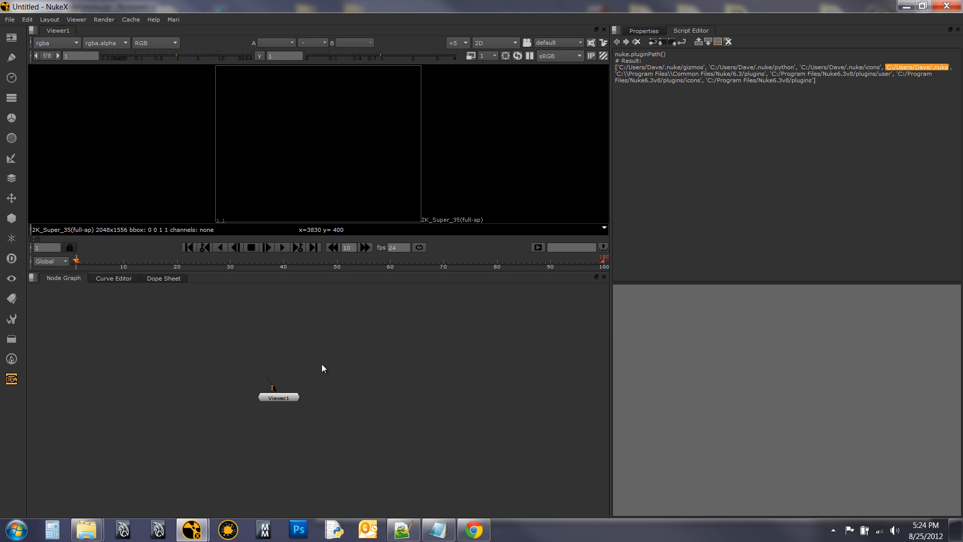
mouse_move(407, 361)
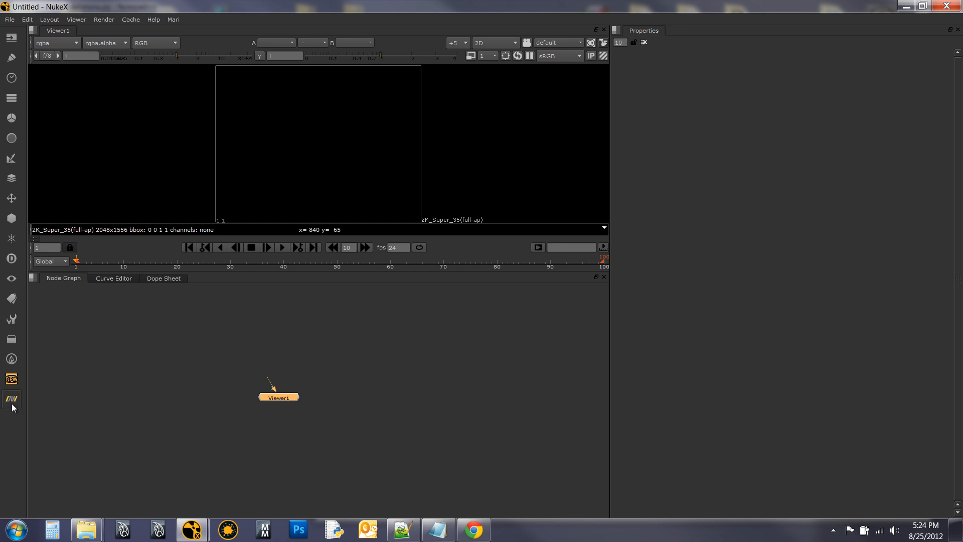
Create GLOBAL_DIRECTORY from DW Tools > Readers, dismiss the warning, and cancel GD-Read Setup
click(10, 398)
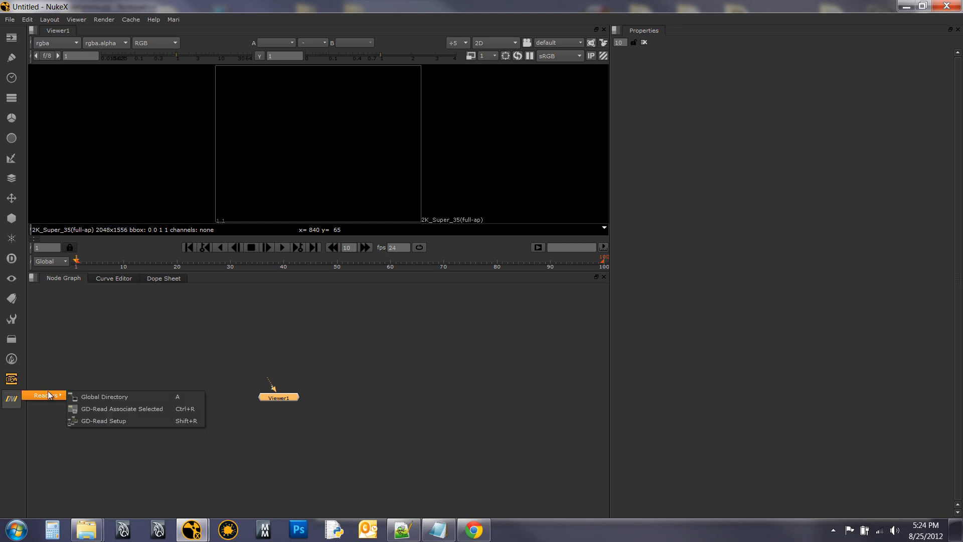
mouse_move(112, 396)
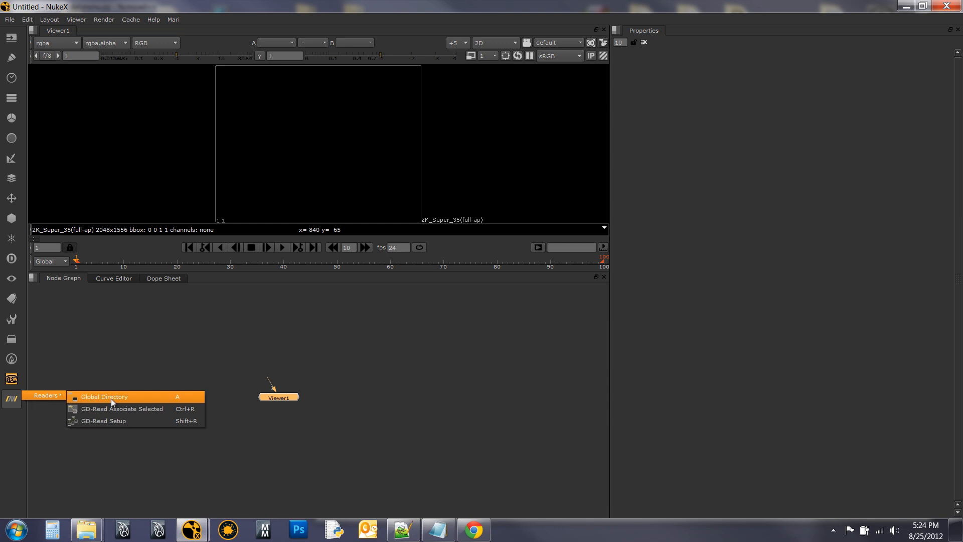
mouse_move(181, 421)
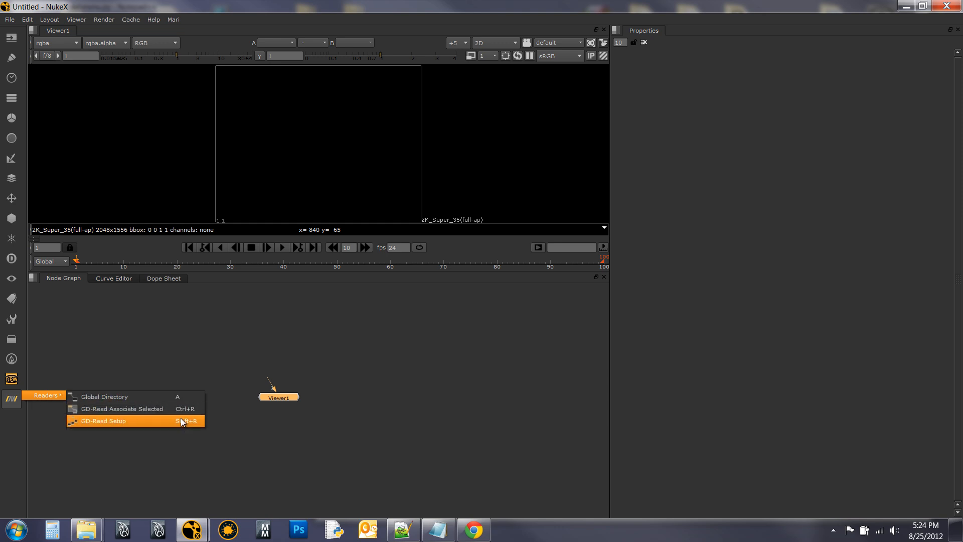
mouse_move(199, 399)
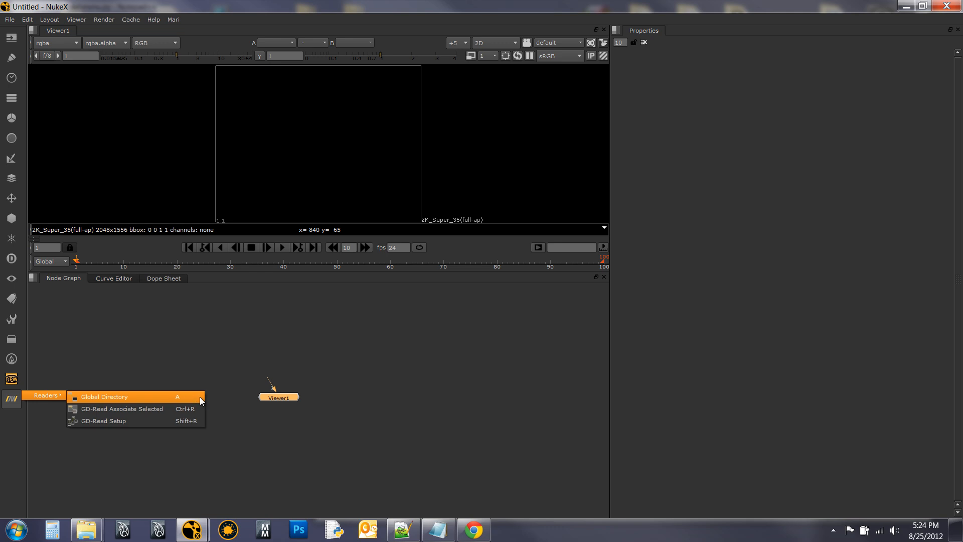
click(104, 396)
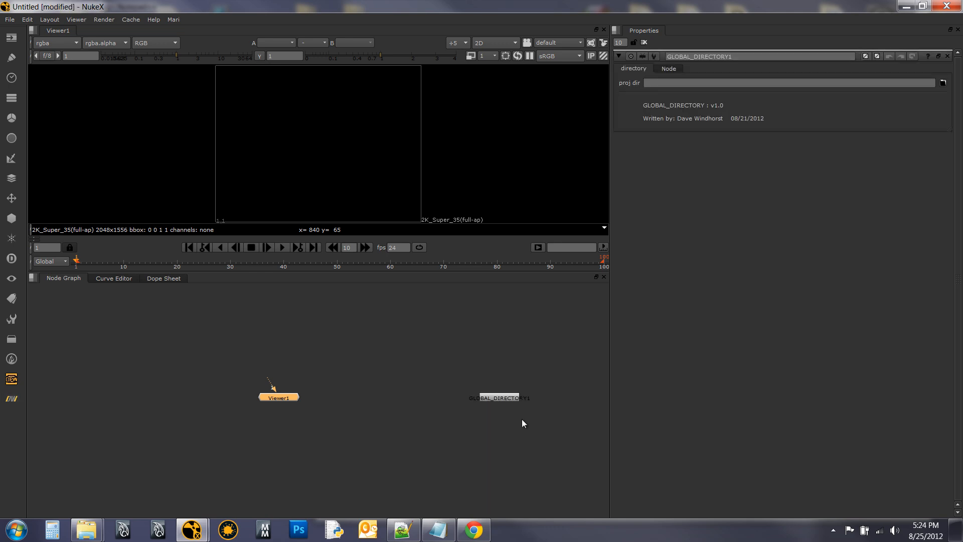
click(175, 351)
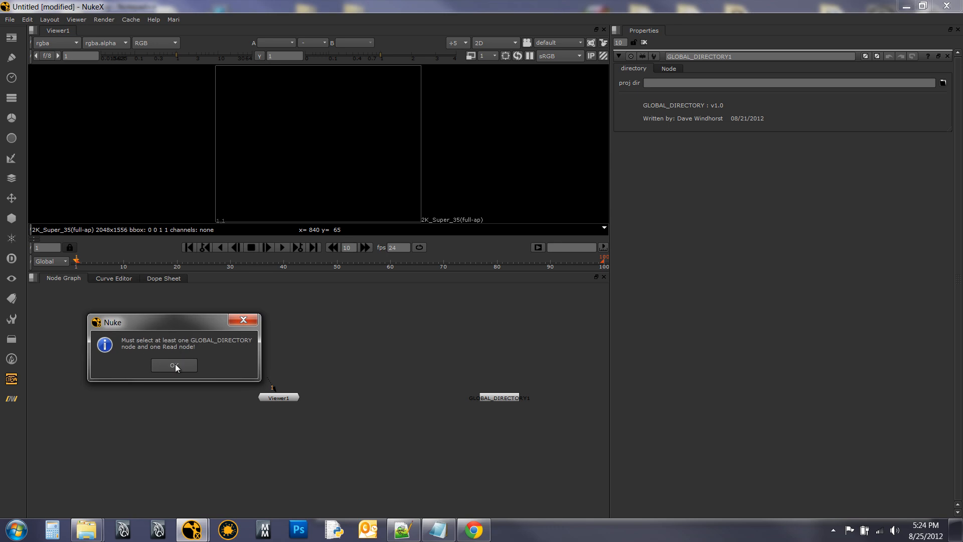
click(174, 364)
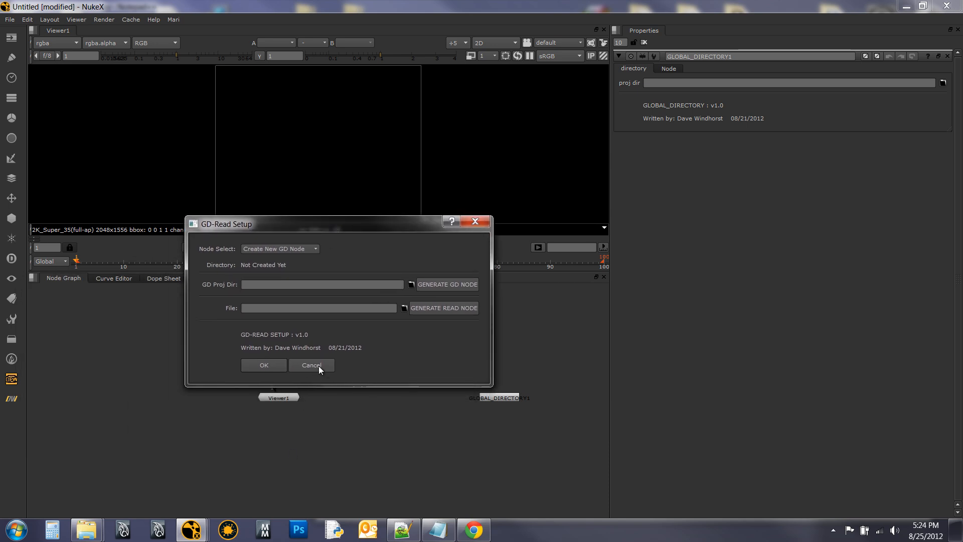
click(310, 364)
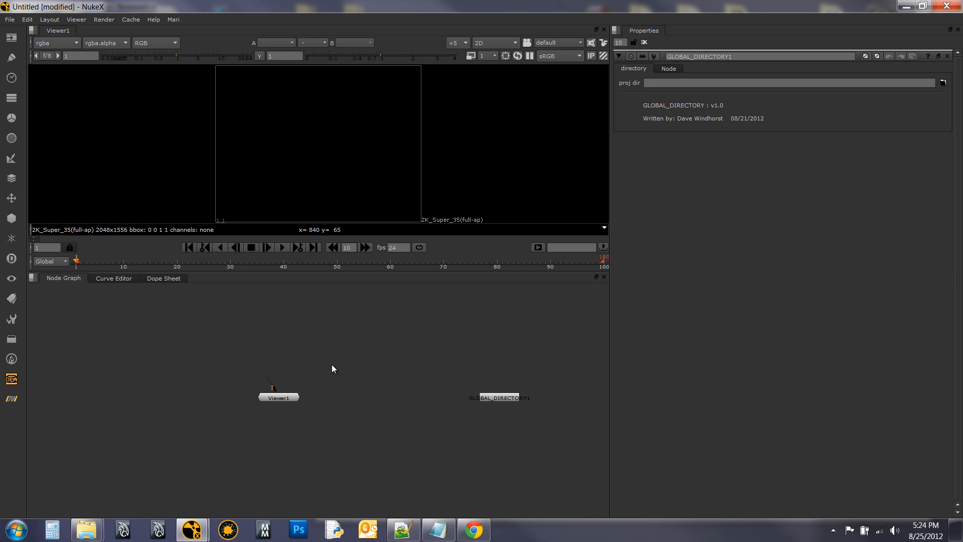
mouse_move(27, 397)
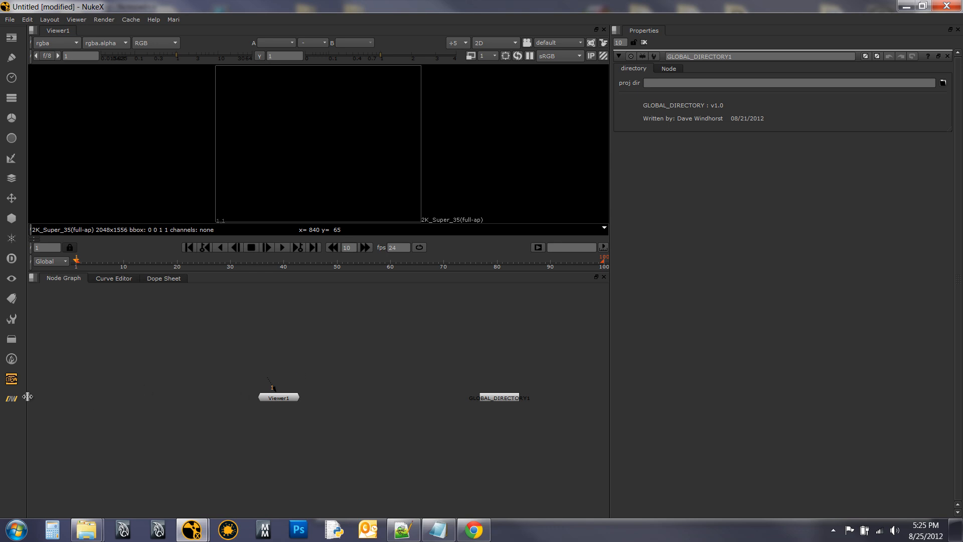
mouse_move(349, 361)
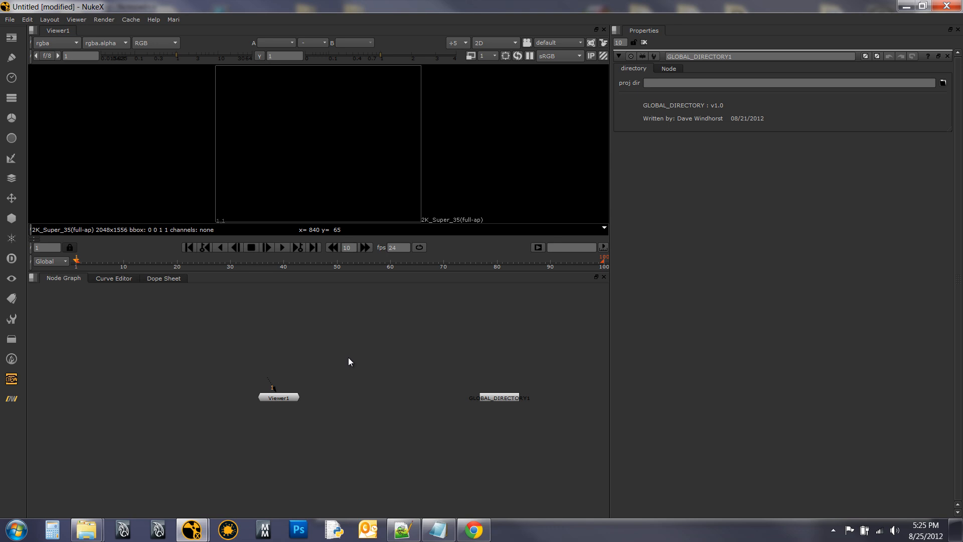
mouse_move(370, 348)
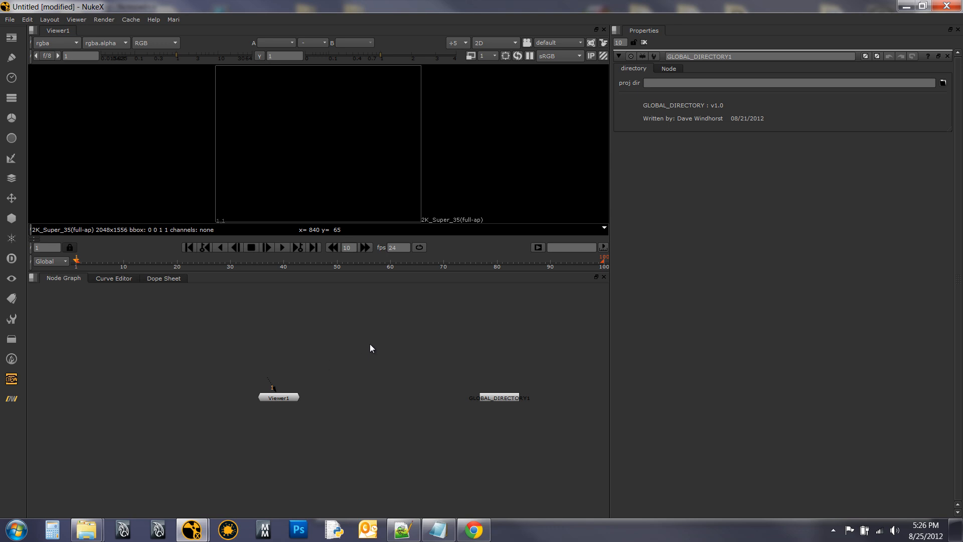